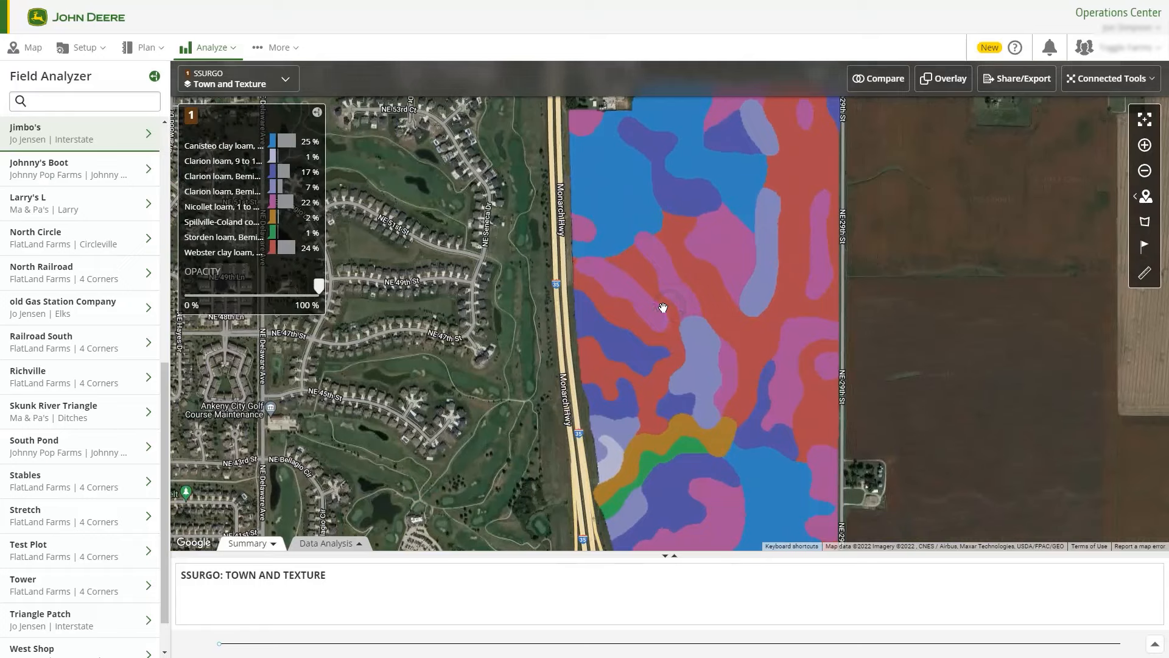
# Open the fleet map and view a demo machine's maintenance schedule and alerts
pyautogui.click(30, 47)
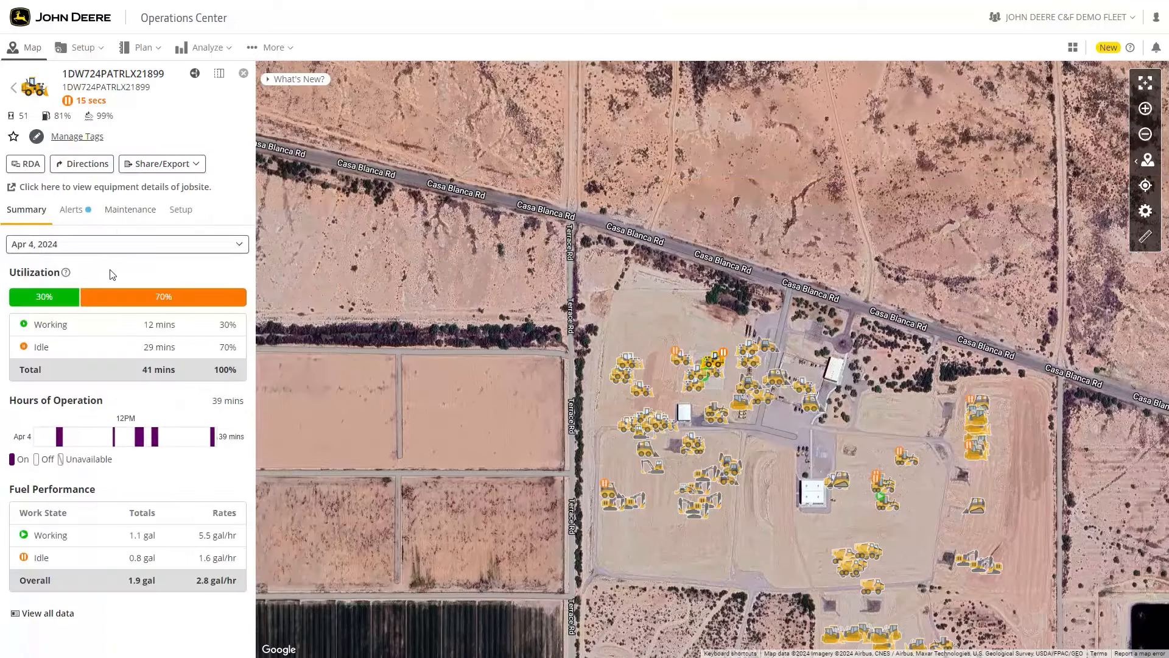
pyautogui.click(130, 209)
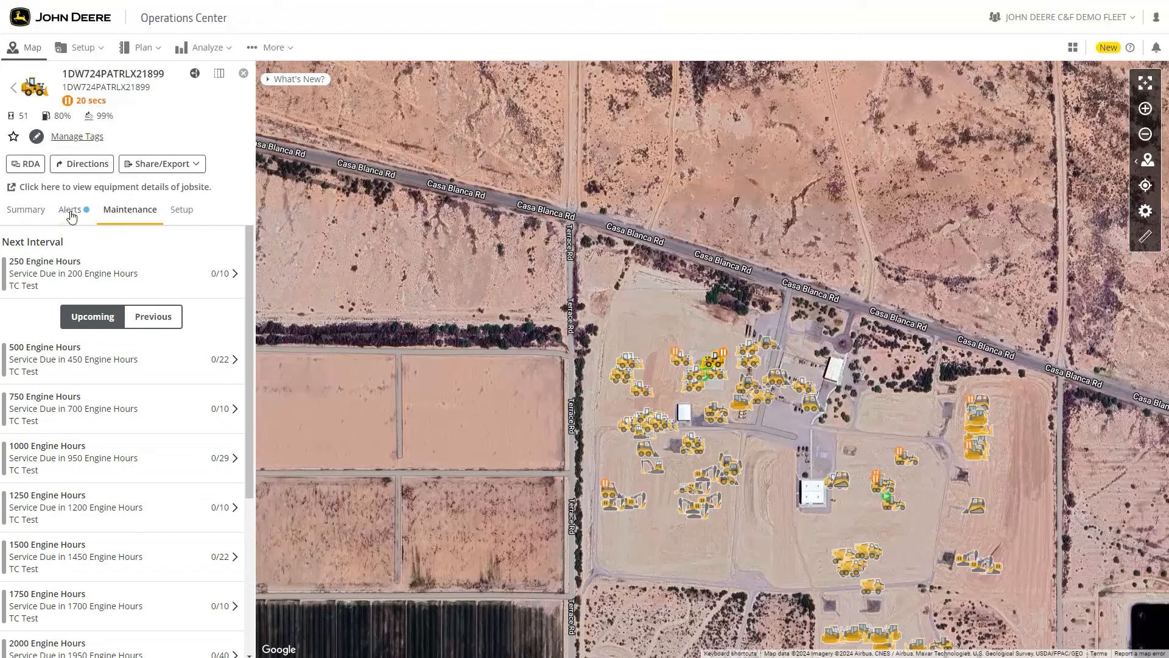
pyautogui.click(26, 209)
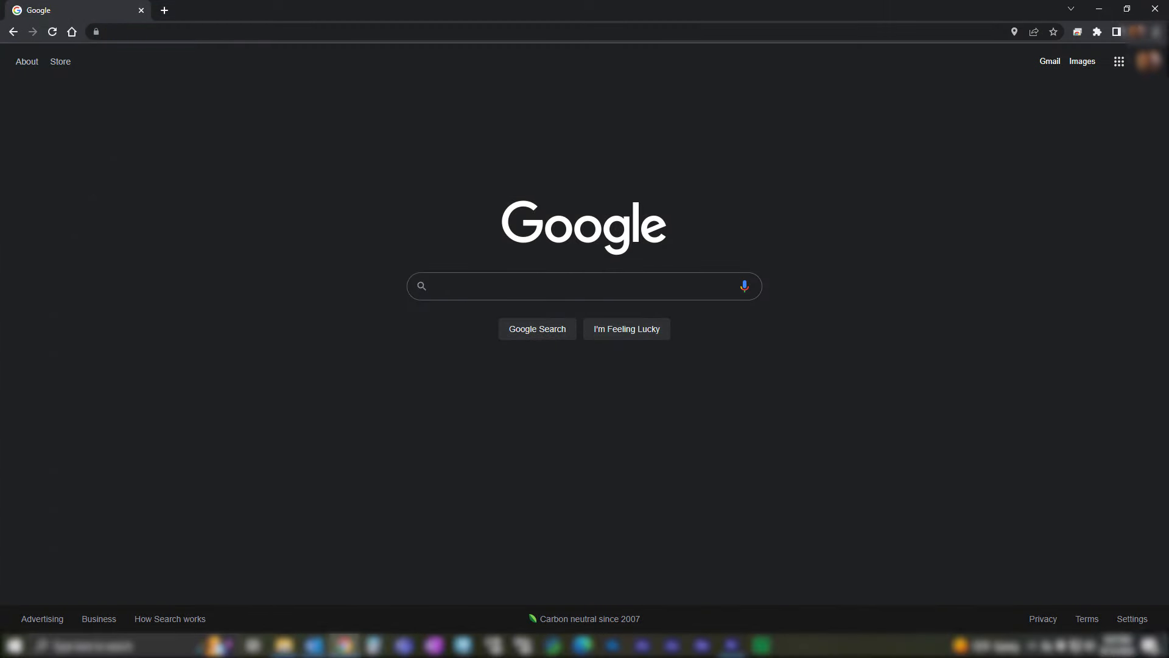
# Load the Operations Center website by entering 'operationscenter' in the Chrome address bar
pyautogui.write('operationscente')
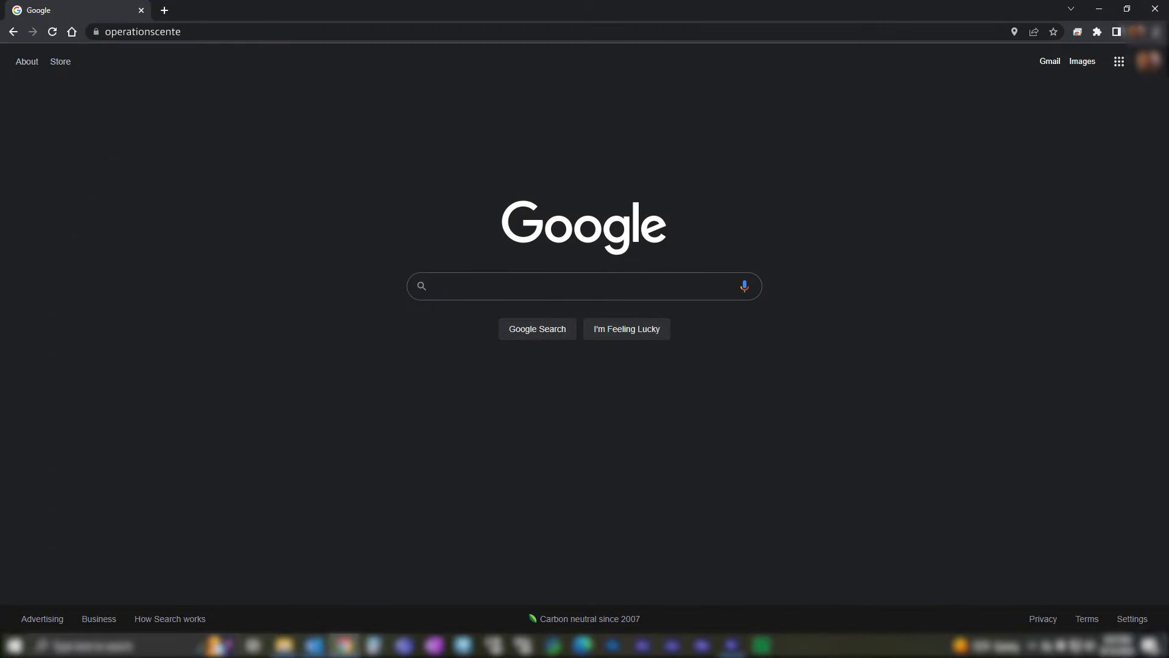
pyautogui.press('Return')
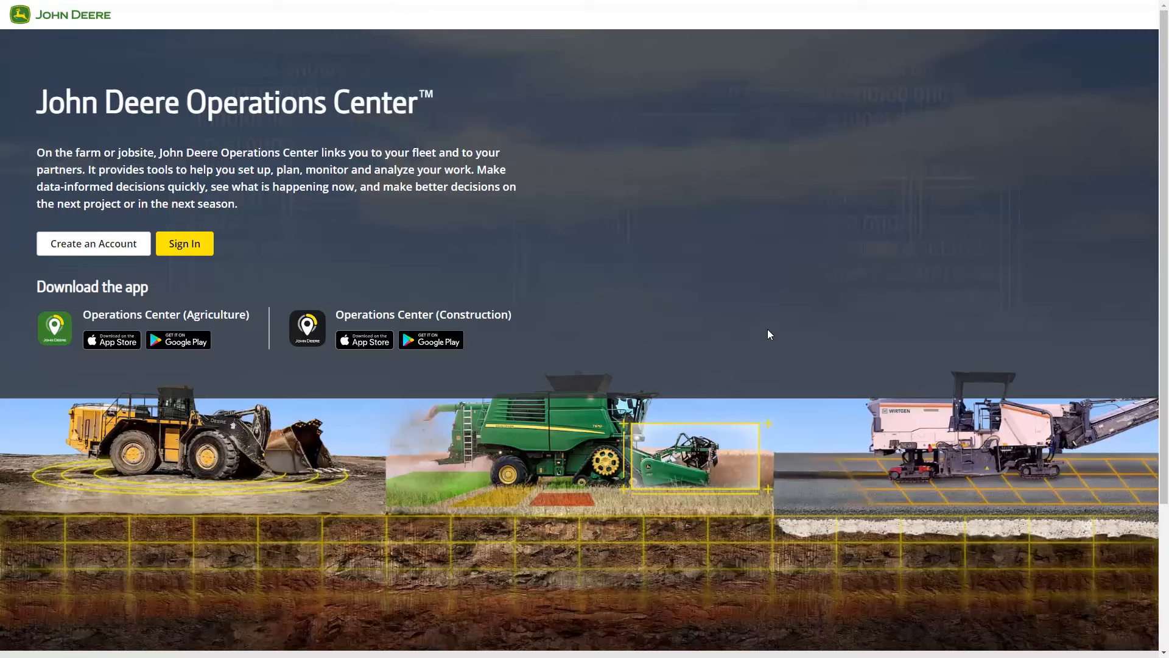
pyautogui.moveTo(93, 243)
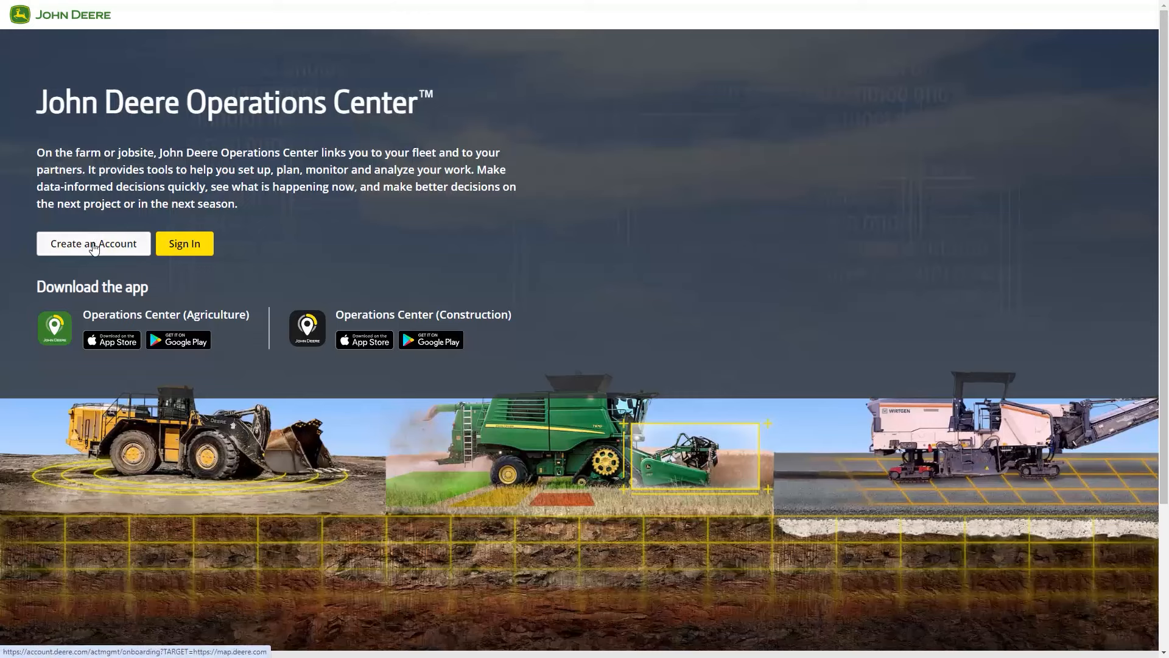
# Register an Agriculture / Ag Retailer account as 'exampleuser01' and submit for email verification
pyautogui.click(93, 243)
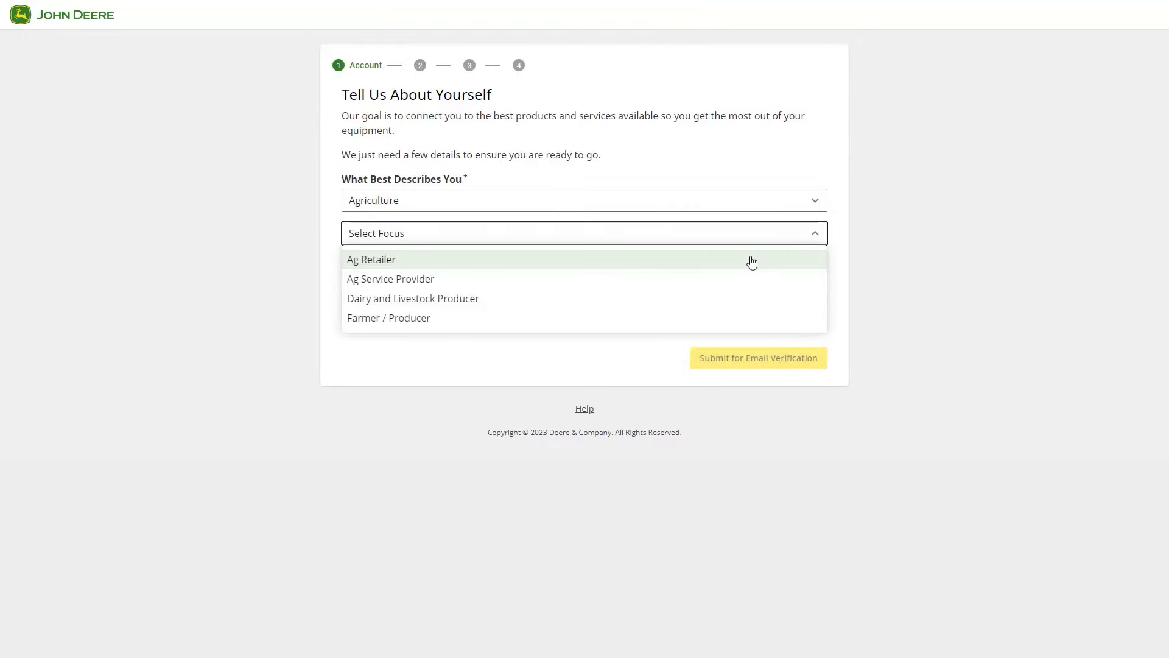
pyautogui.click(372, 259)
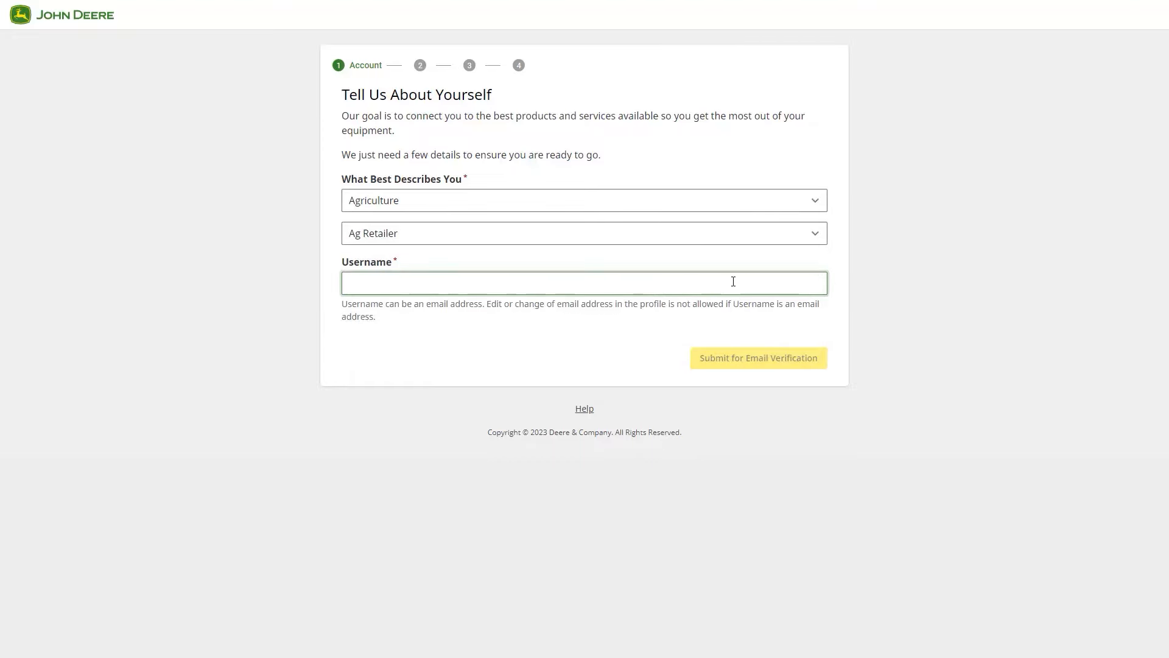
pyautogui.write('exampleuser01')
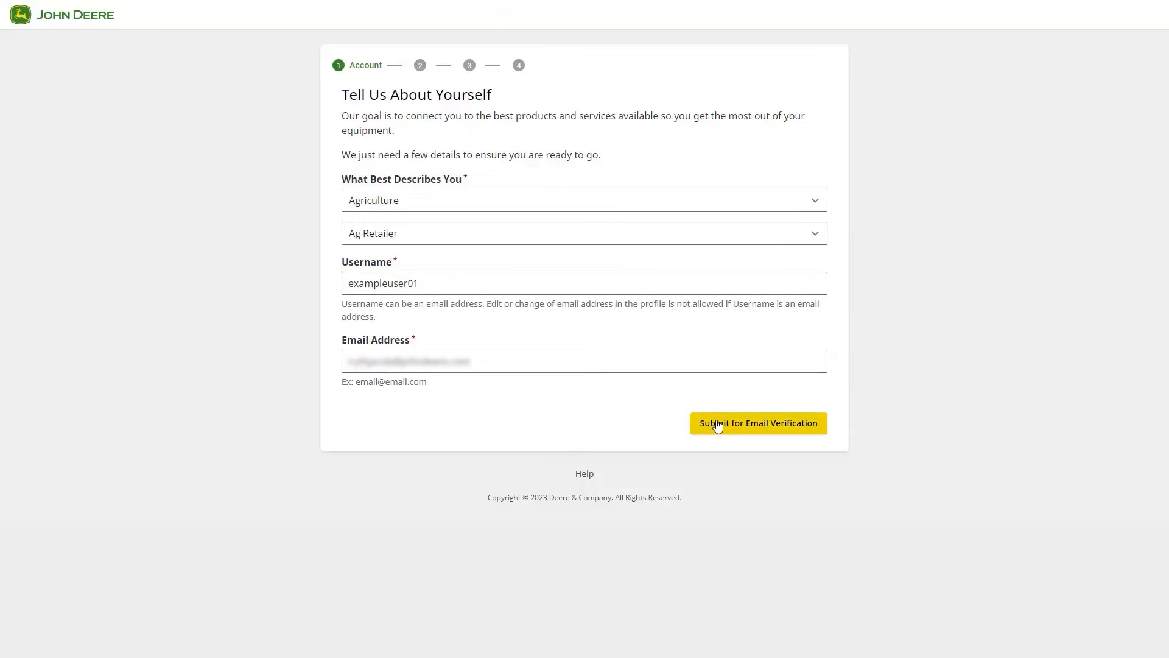
pyautogui.click(756, 422)
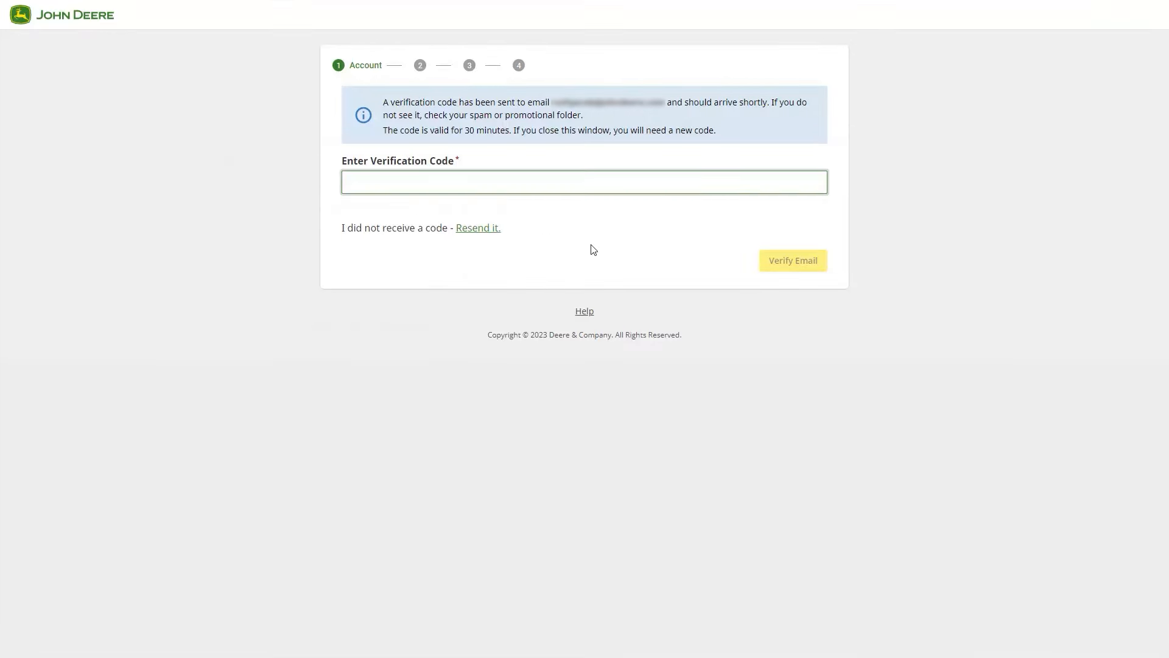
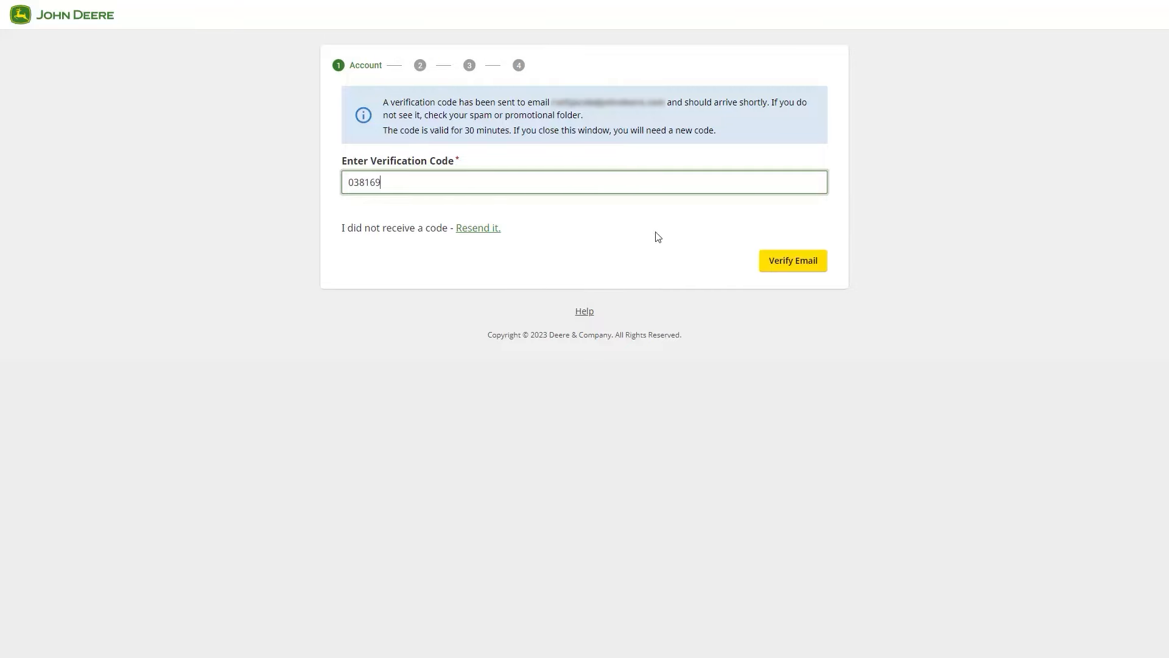
pyautogui.click(792, 260)
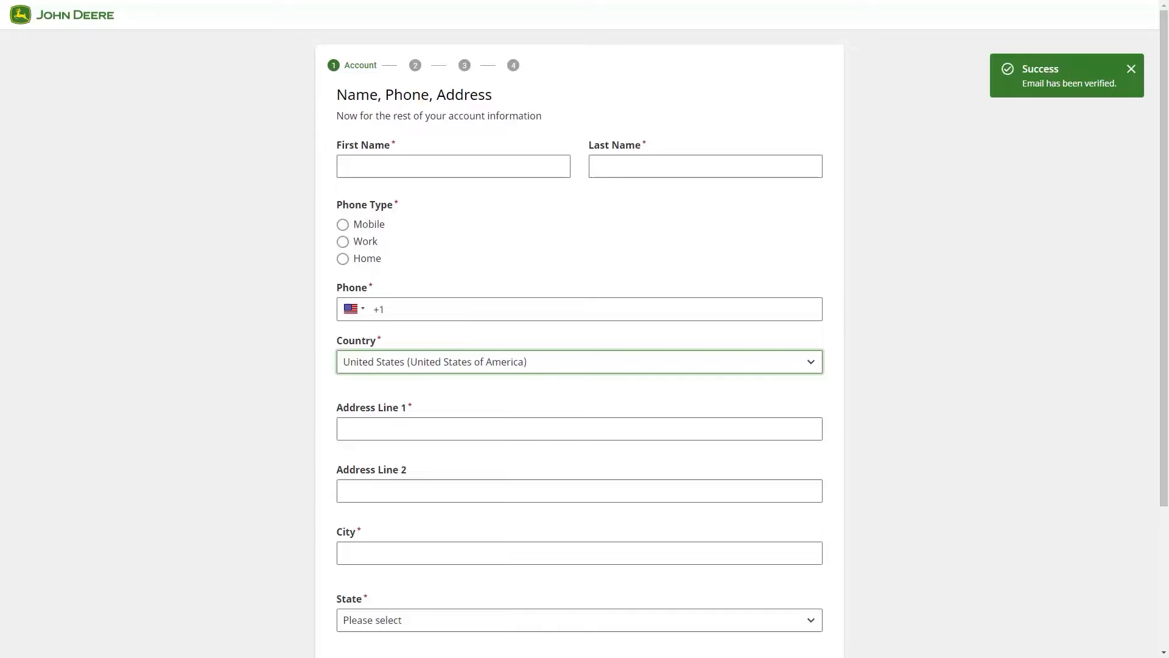
# Submit the name, mobile phone and address details and proceed to password creation
pyautogui.scroll(-3)
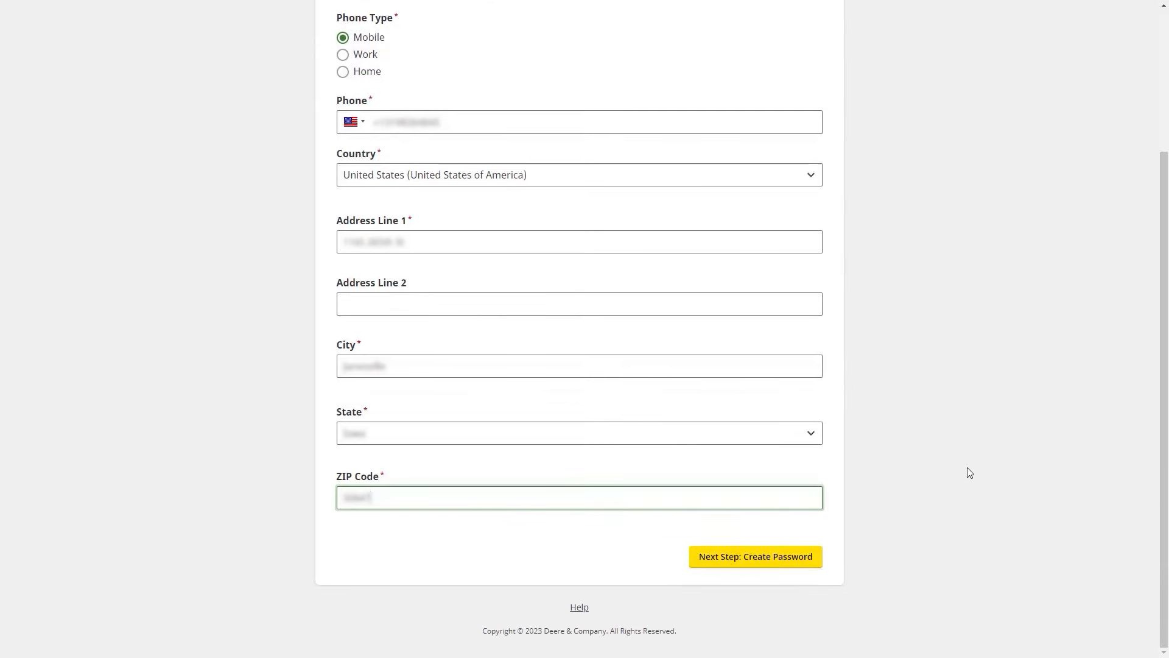
pyautogui.moveTo(826, 534)
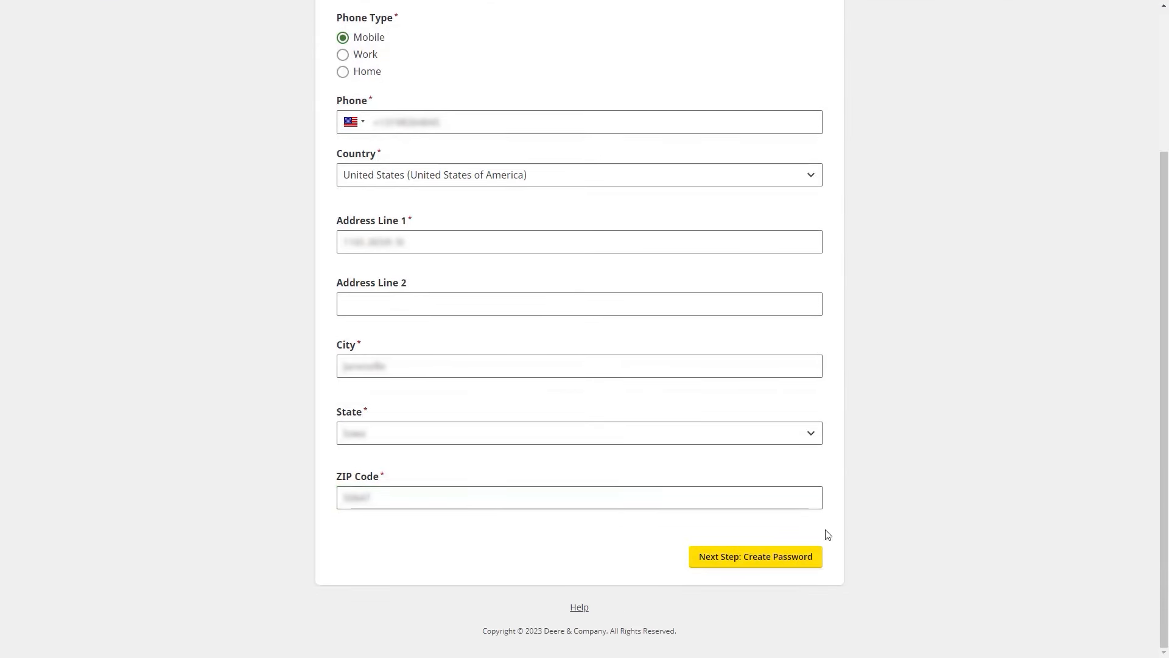
pyautogui.moveTo(791, 549)
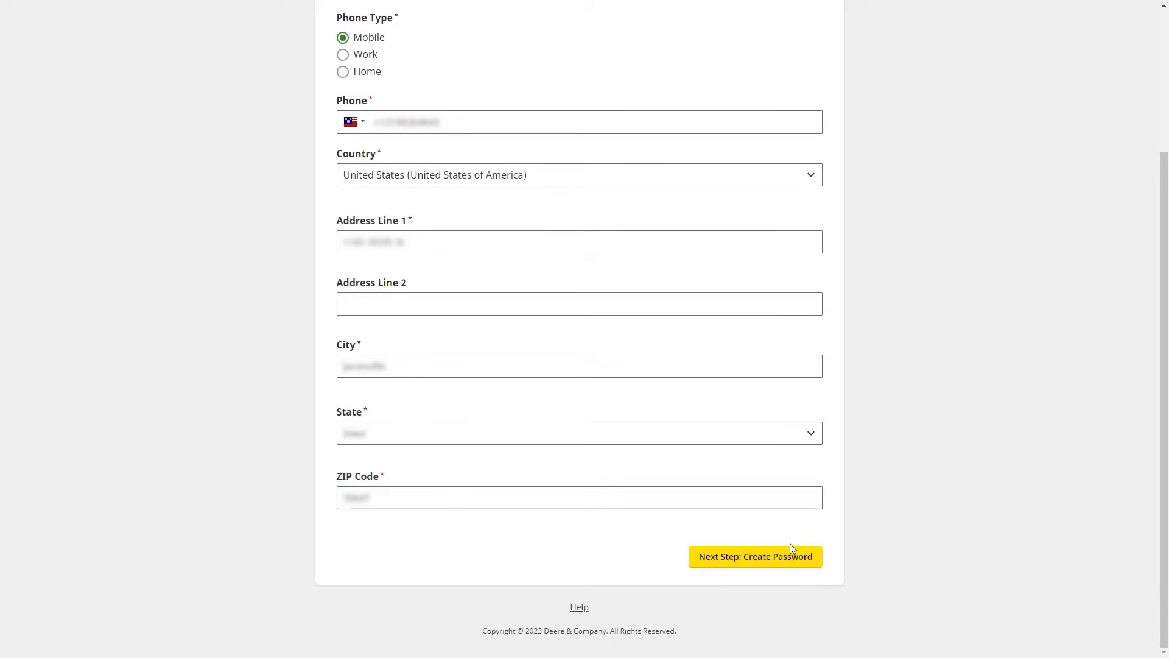
pyautogui.click(754, 555)
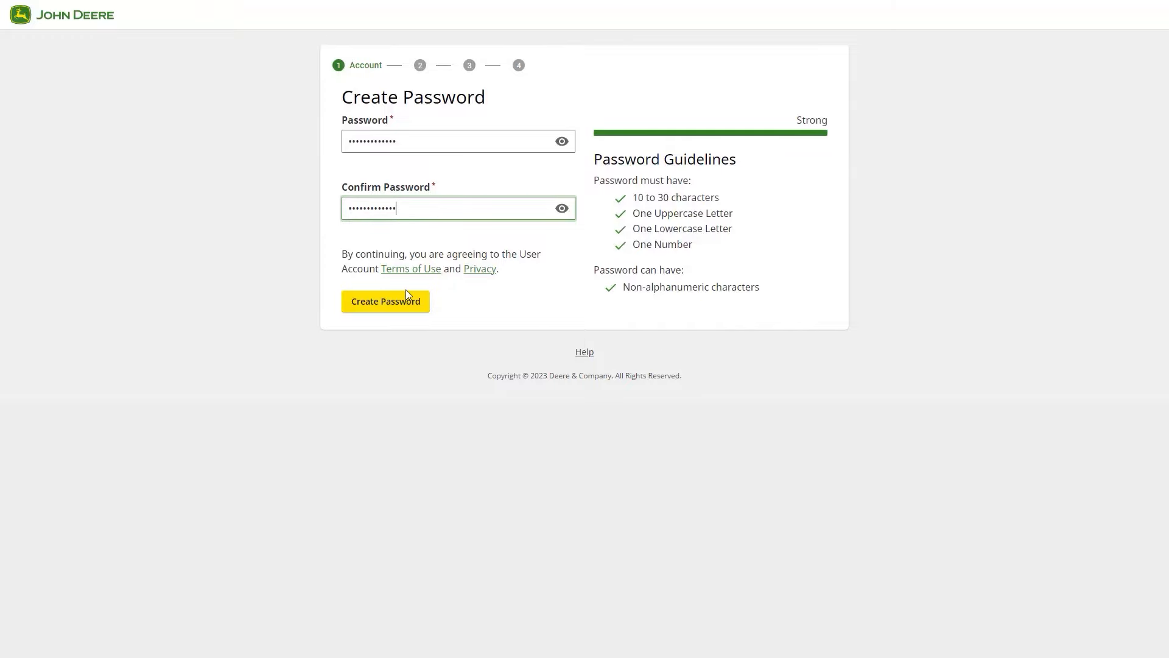
# Submit the new account's password to reach organization setup
pyautogui.click(385, 300)
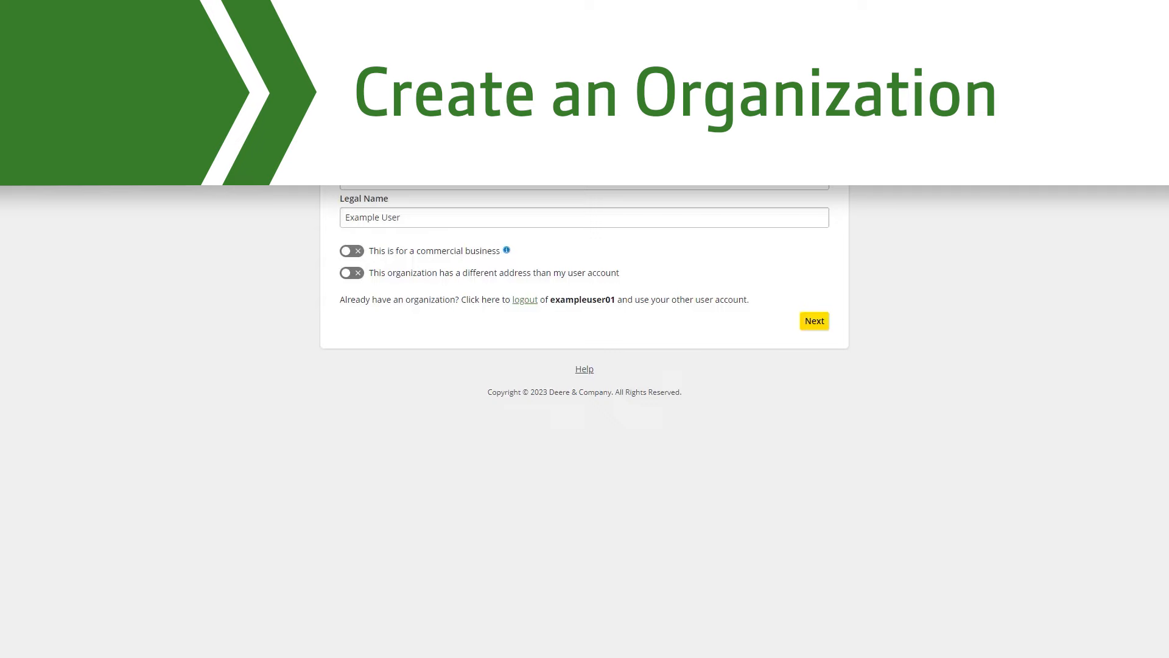
# Turn on the commercial business toggle for organization 'Example User' and submit it
pyautogui.scroll(3)
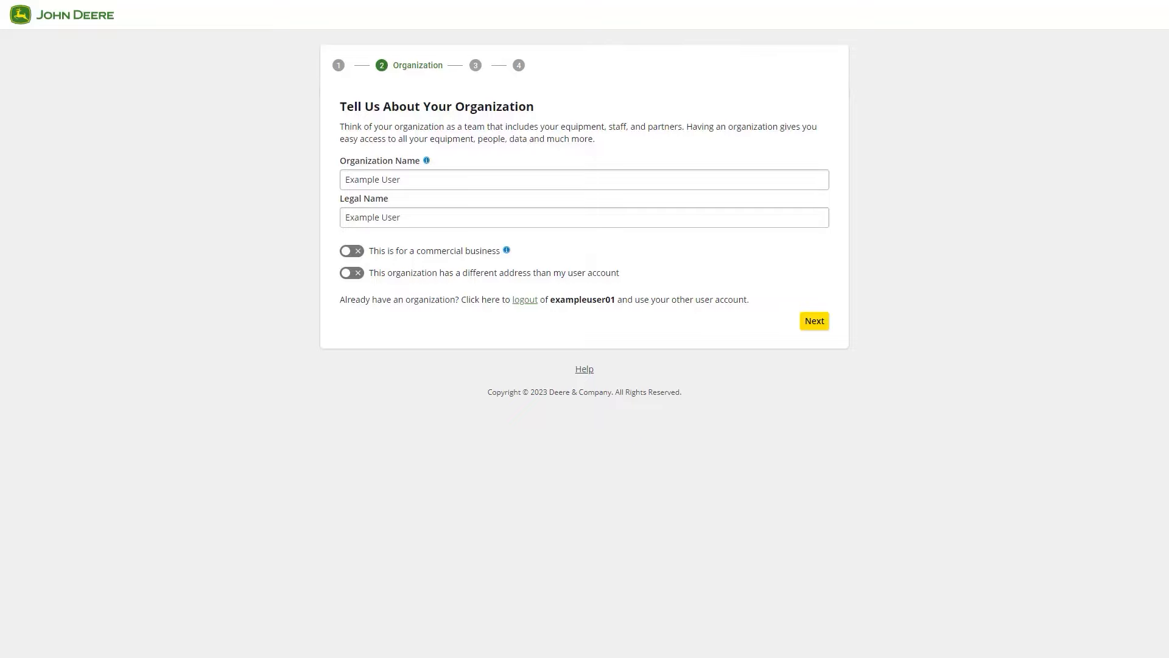
pyautogui.moveTo(780, 368)
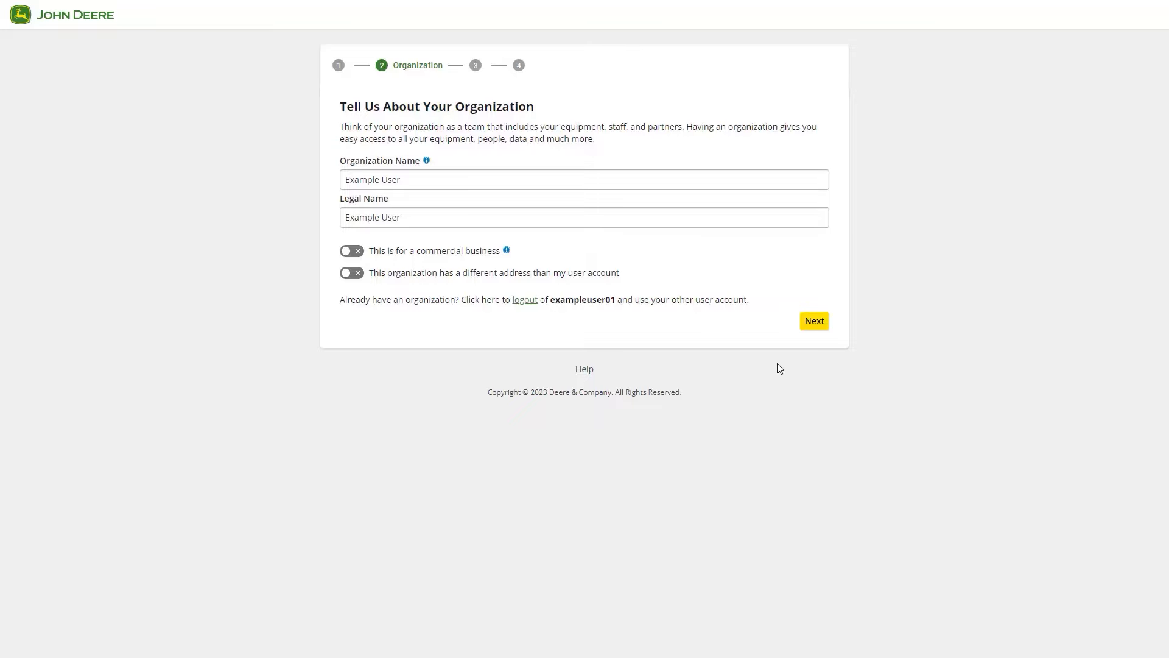
pyautogui.click(351, 250)
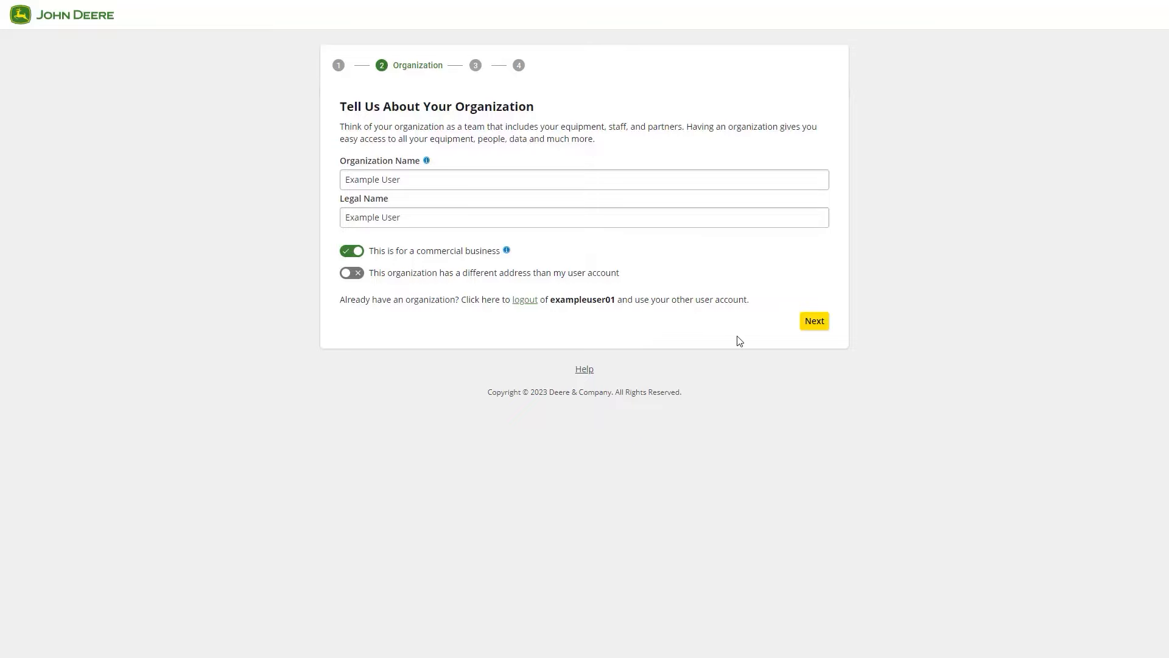
pyautogui.click(813, 321)
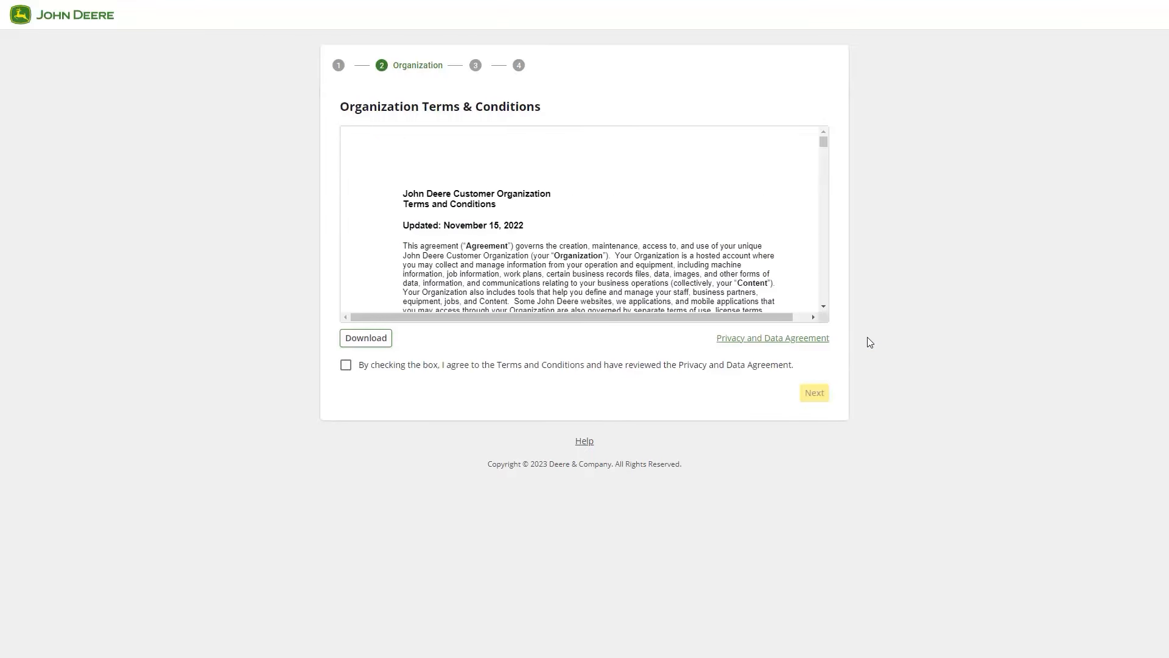
# Read through and agree to the organization Terms & Conditions, then continue
pyautogui.scroll(-3)
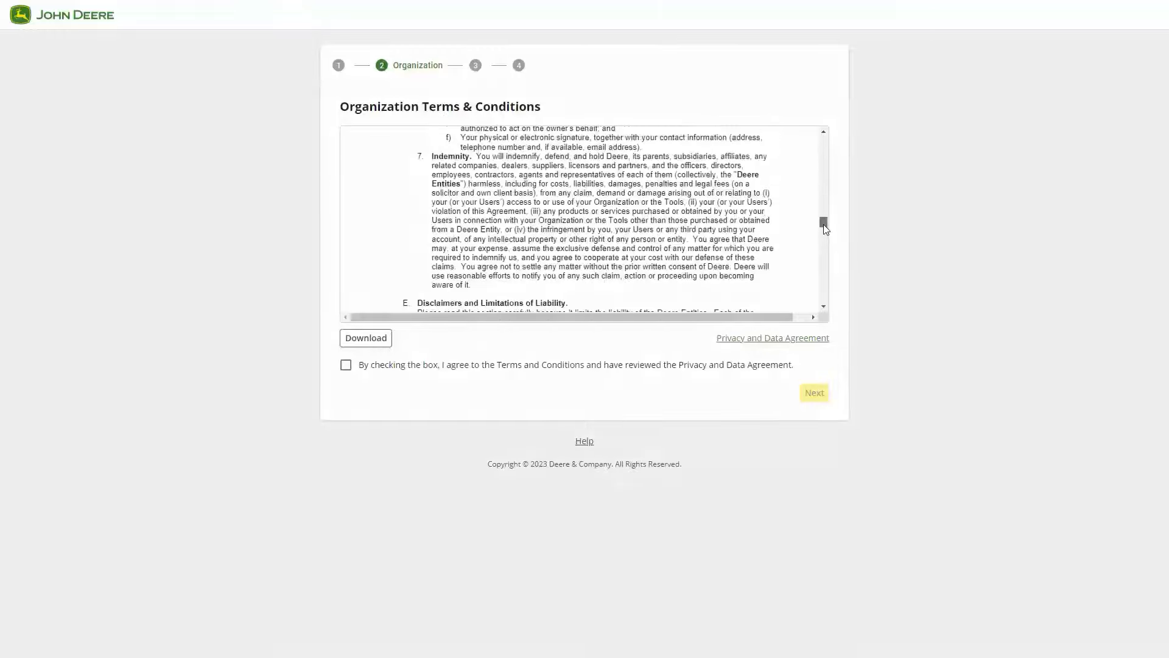
pyautogui.scroll(-3)
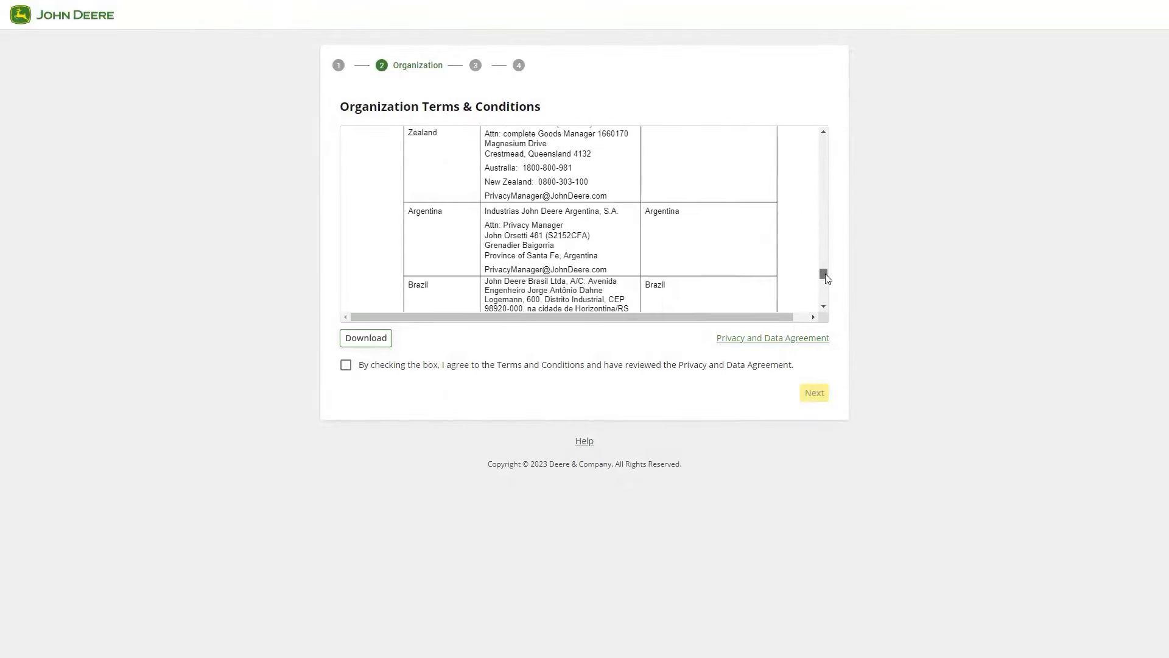
pyautogui.click(345, 364)
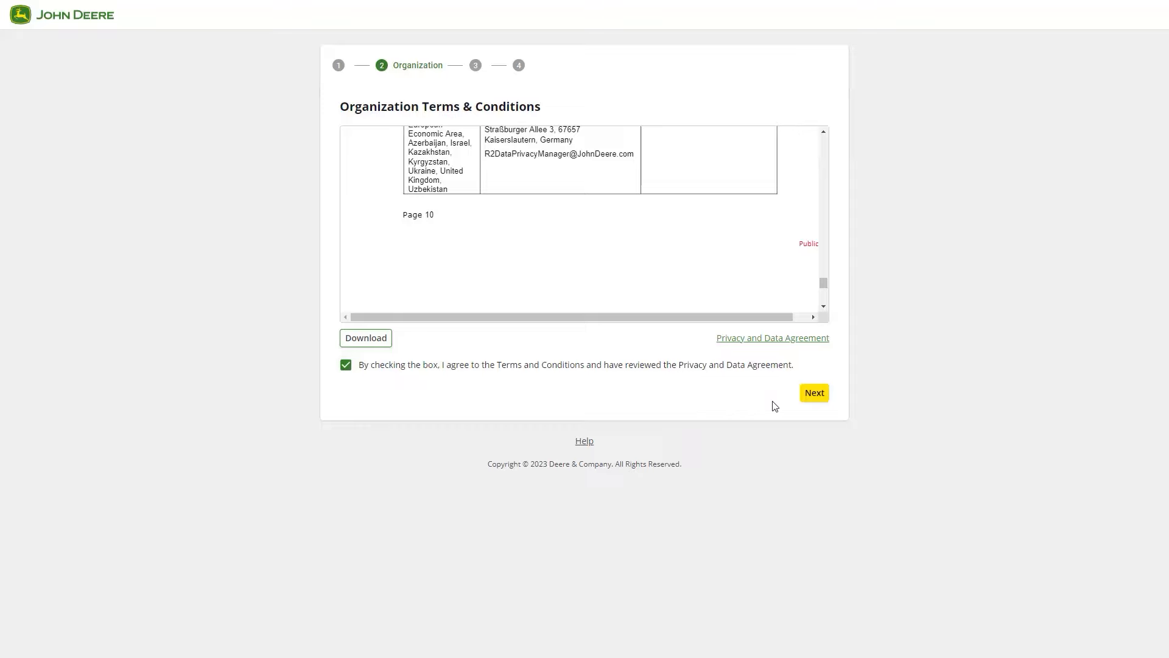
pyautogui.click(813, 392)
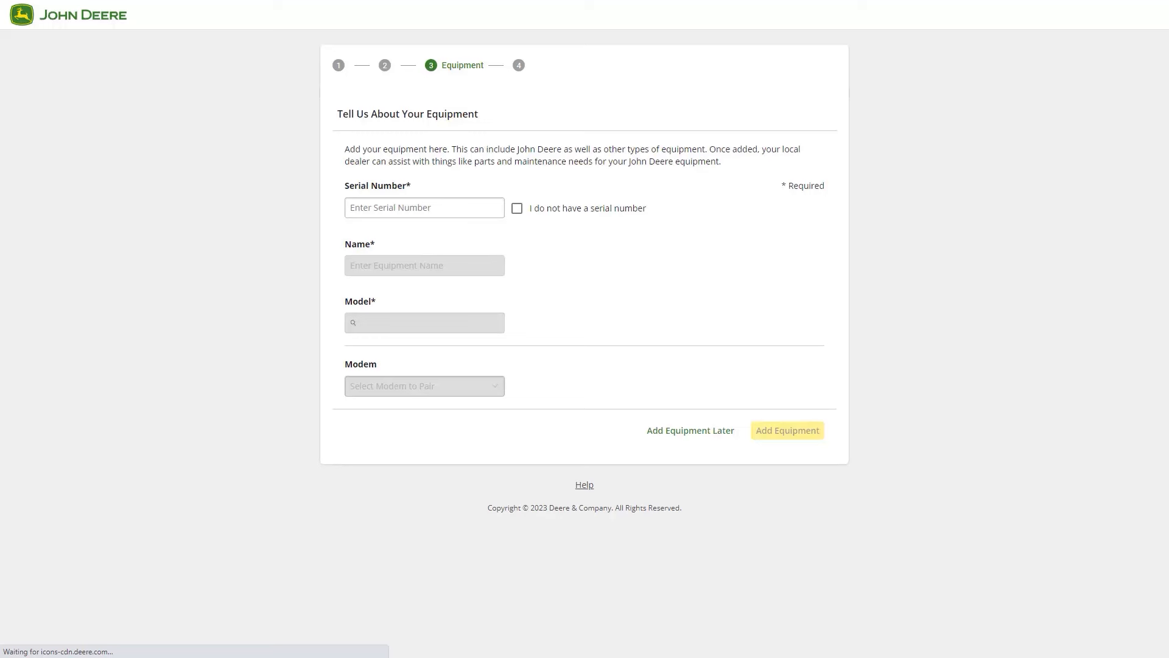
# Enter the equipment serial number, recognized as a John Deere 7290R tractor
pyautogui.click(423, 207)
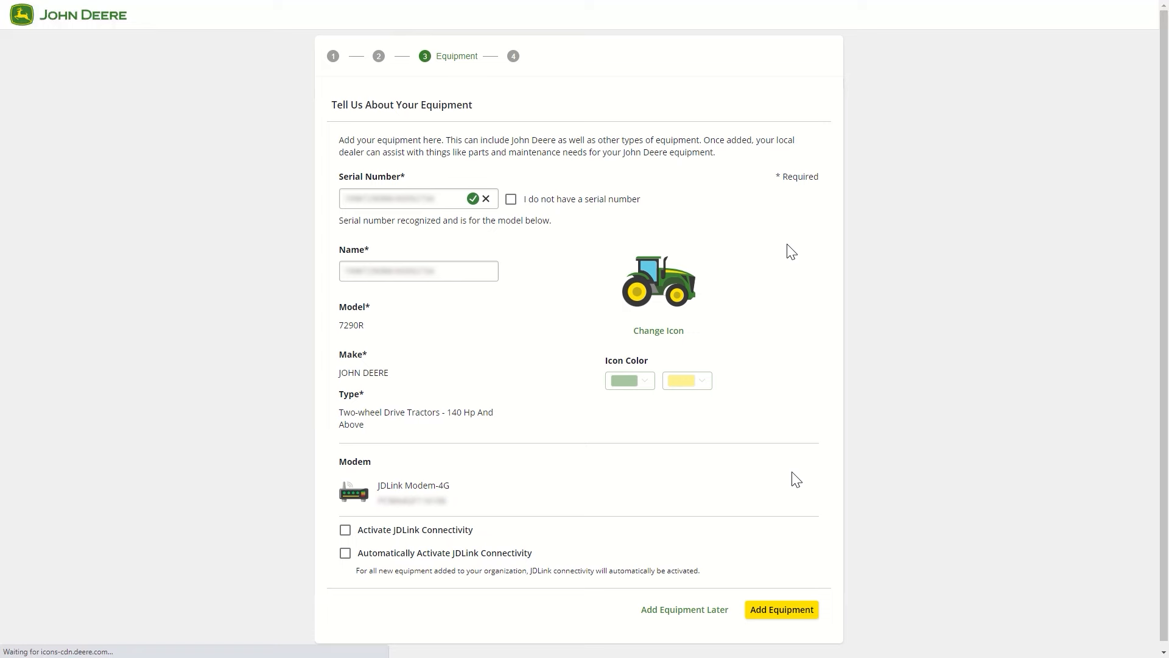
pyautogui.moveTo(807, 262)
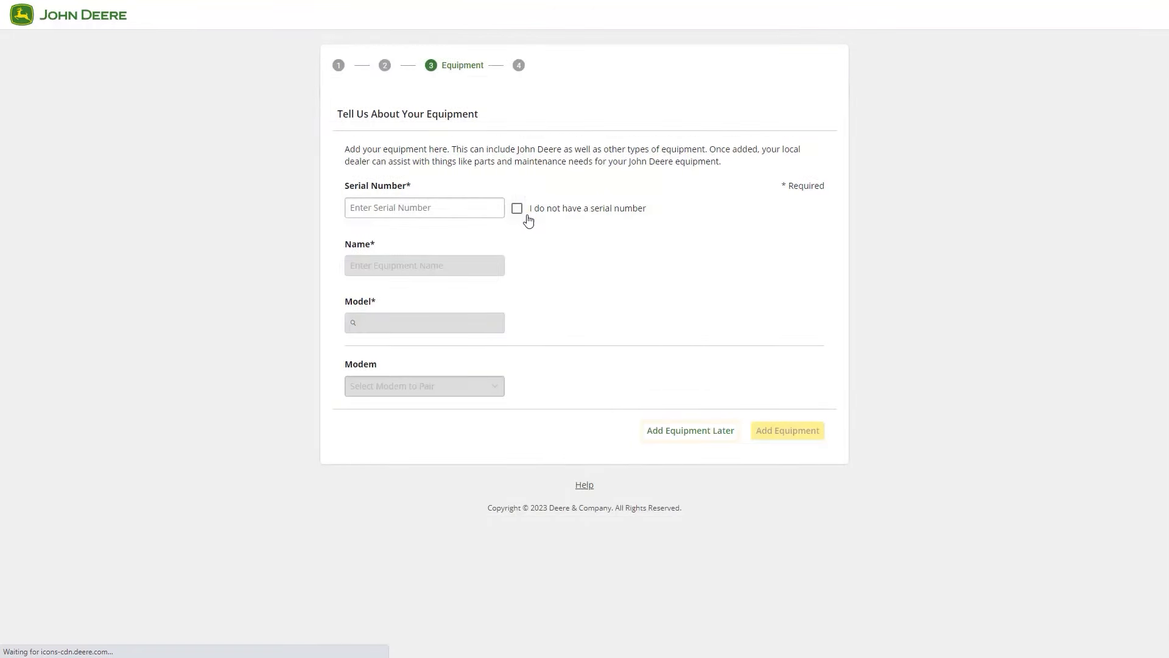
pyautogui.click(517, 208)
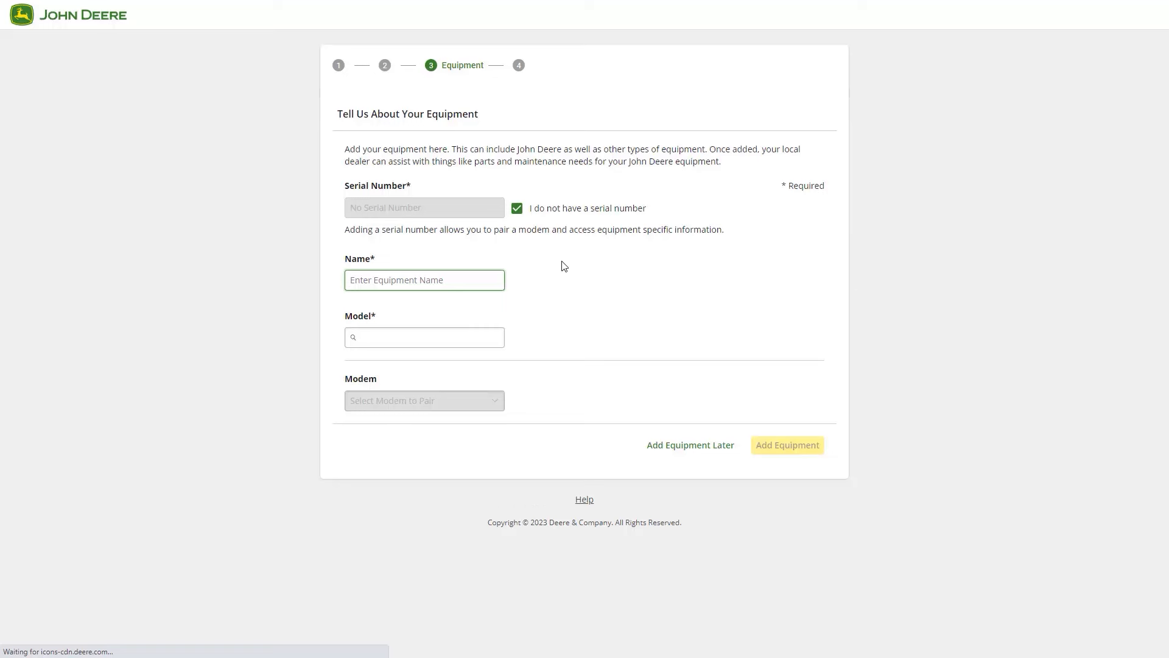
pyautogui.click(516, 208)
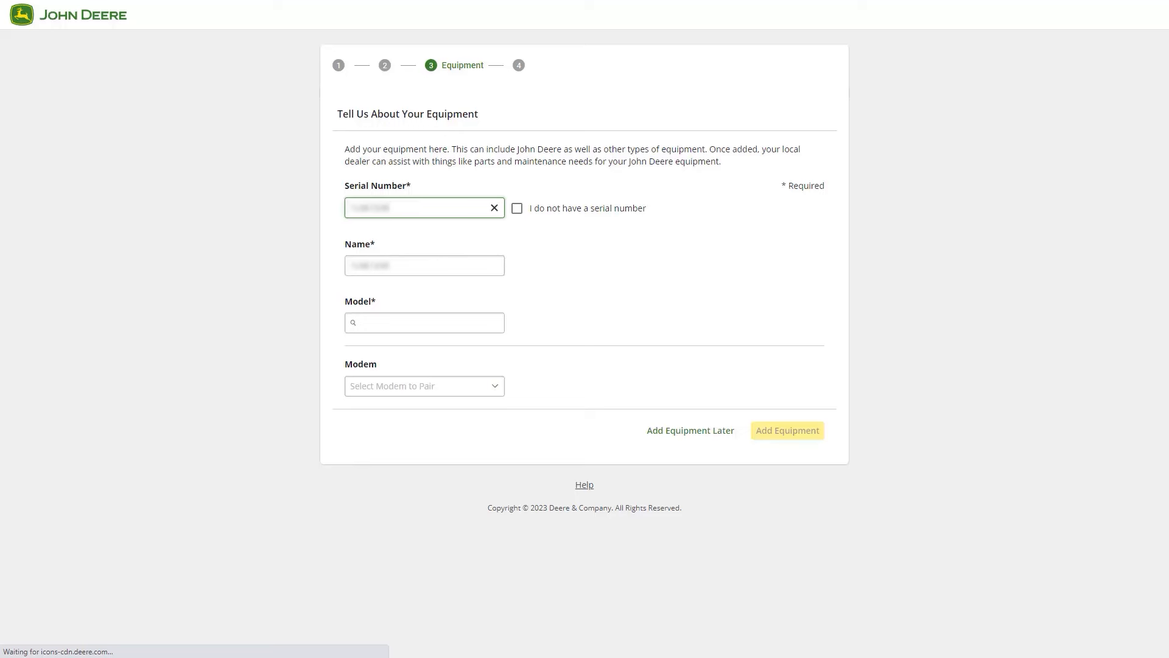
pyautogui.click(787, 431)
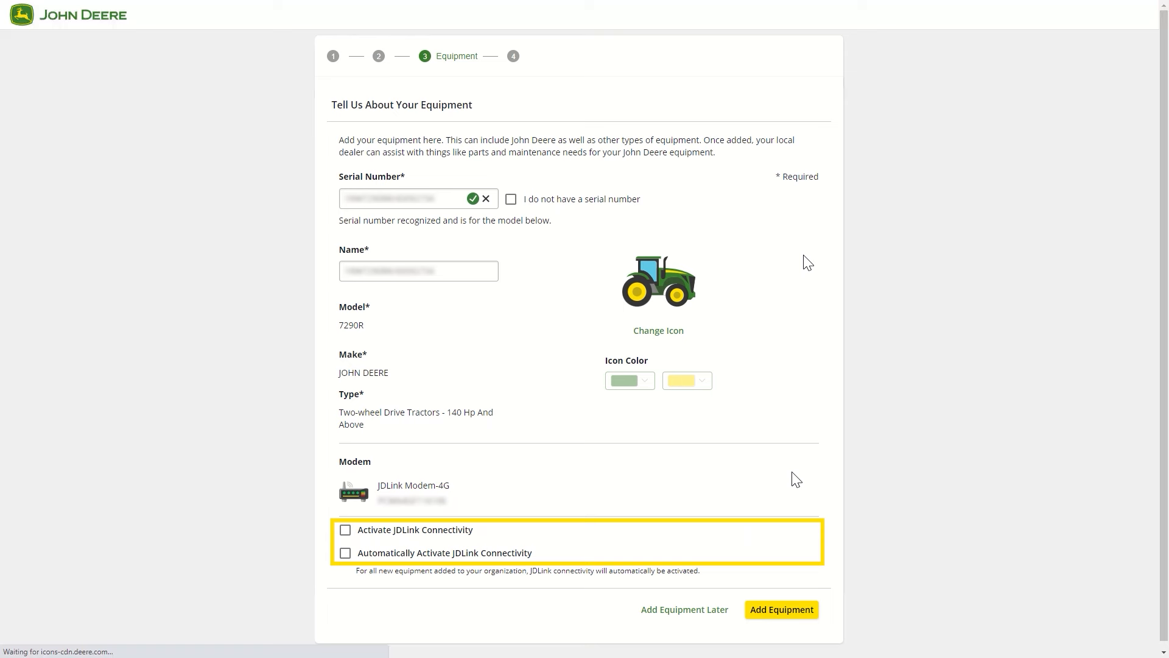
pyautogui.moveTo(691, 610)
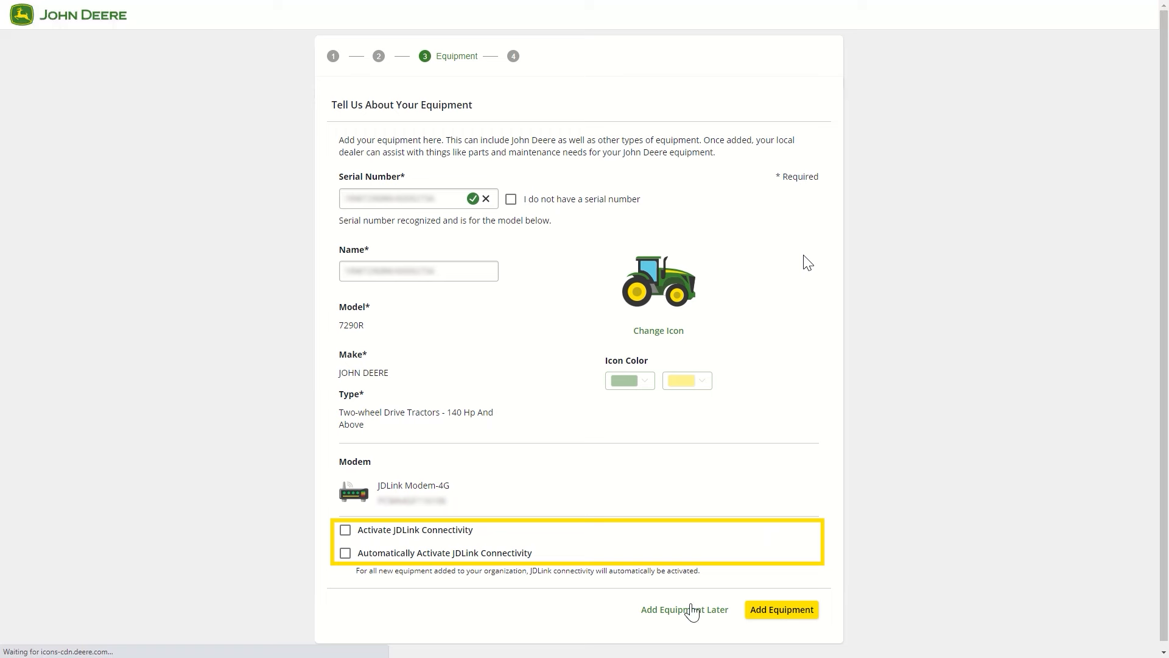
# Enable JDLink connectivity and automatic JDLink activation for new equipment
pyautogui.click(344, 529)
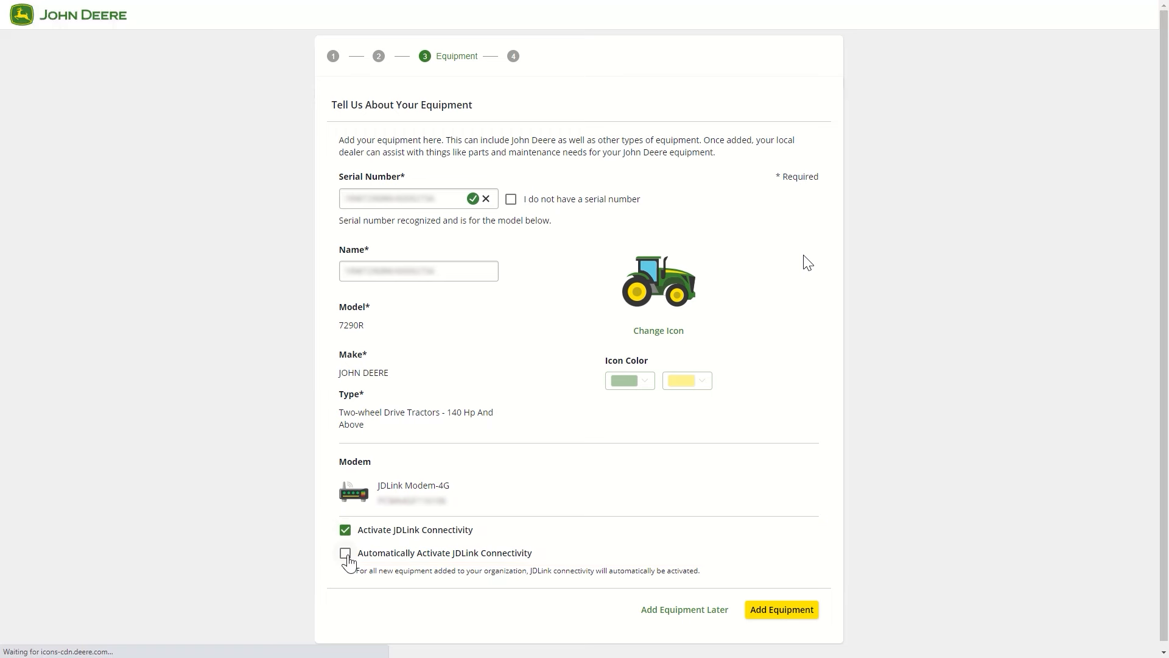
pyautogui.click(344, 552)
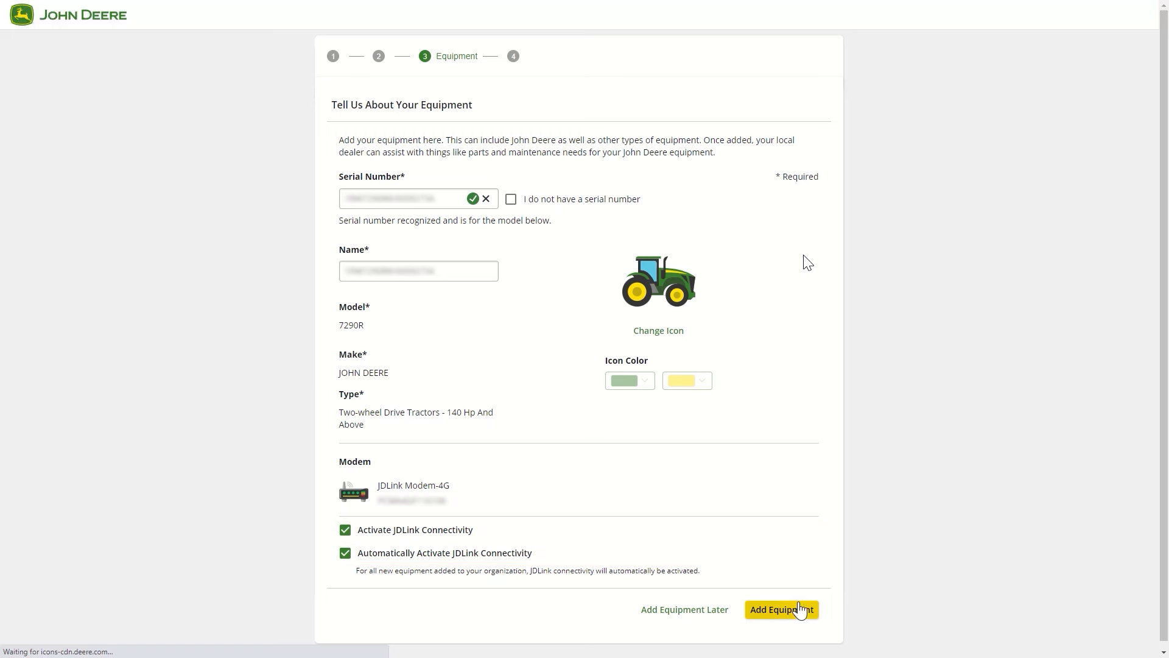
pyautogui.scroll(-3)
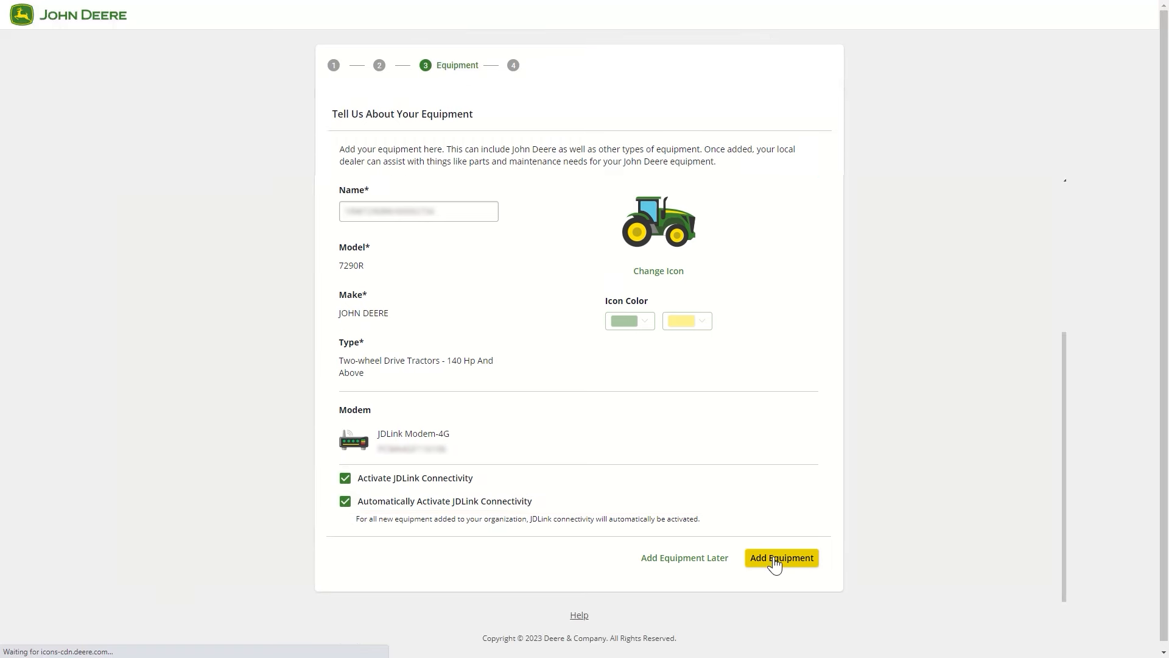
# Add the 7290R tractor after agreeing to the JDLink Telematics Service Agreement
pyautogui.click(780, 558)
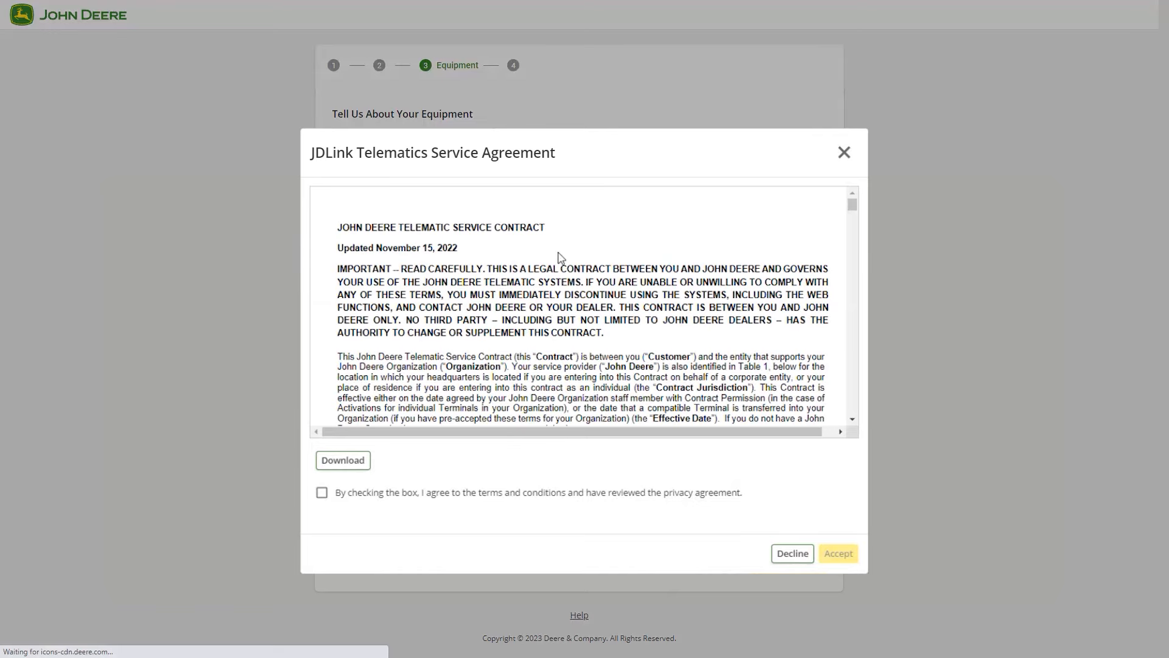
pyautogui.moveTo(458, 242)
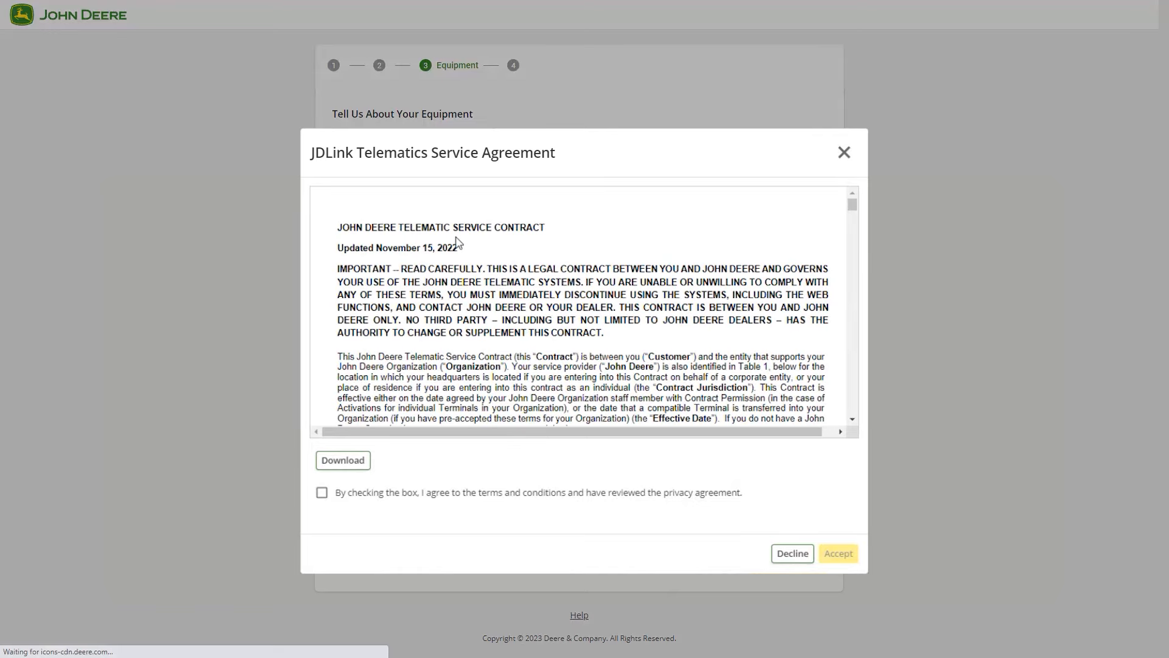
pyautogui.moveTo(560, 220)
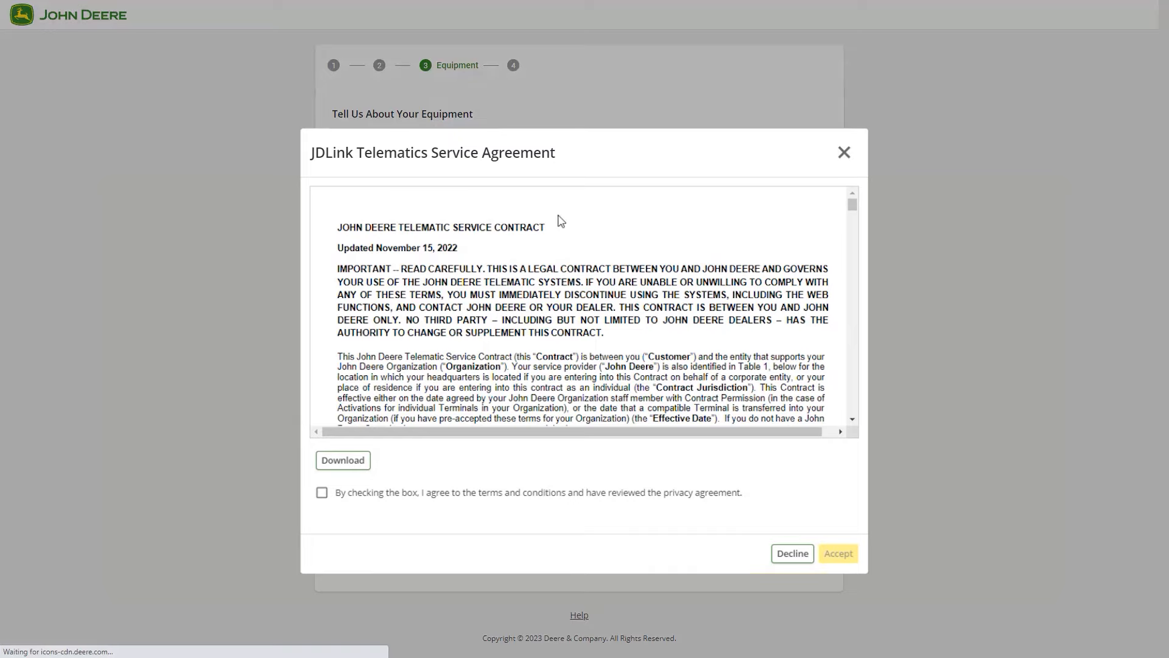
pyautogui.click(322, 491)
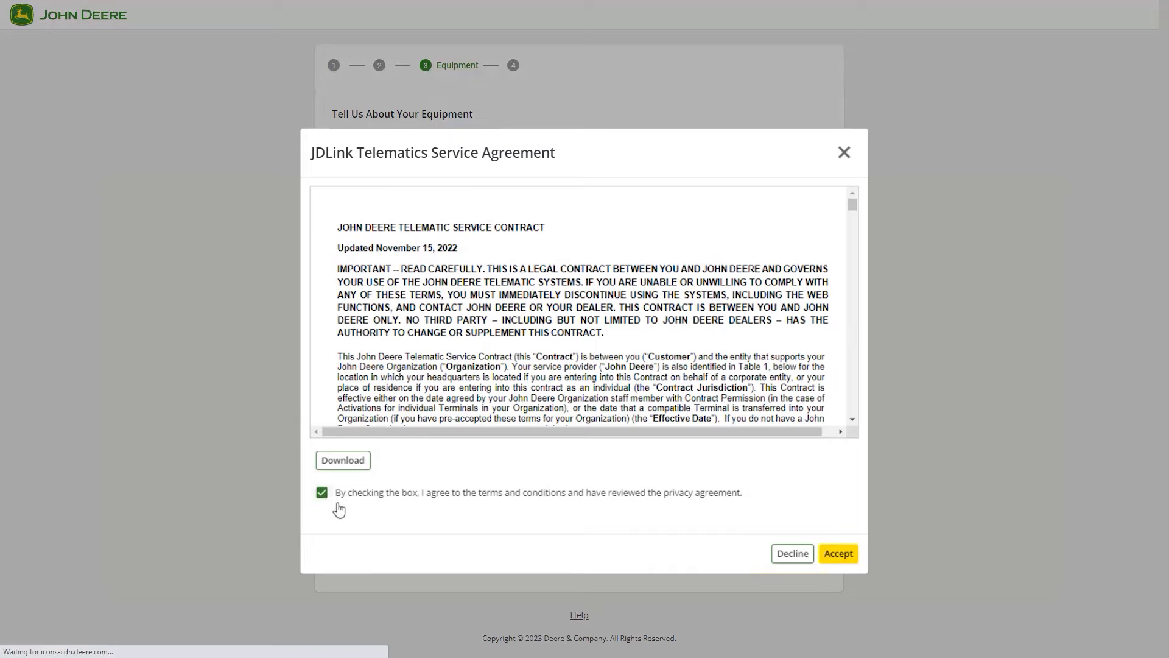
pyautogui.moveTo(851, 524)
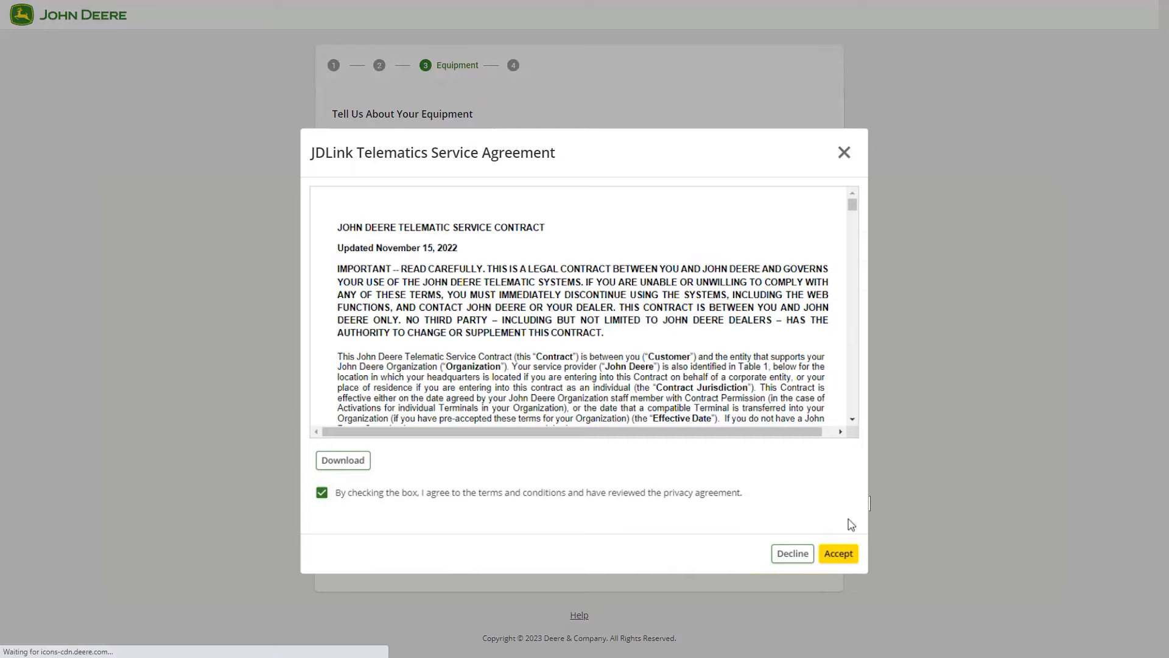
pyautogui.click(837, 553)
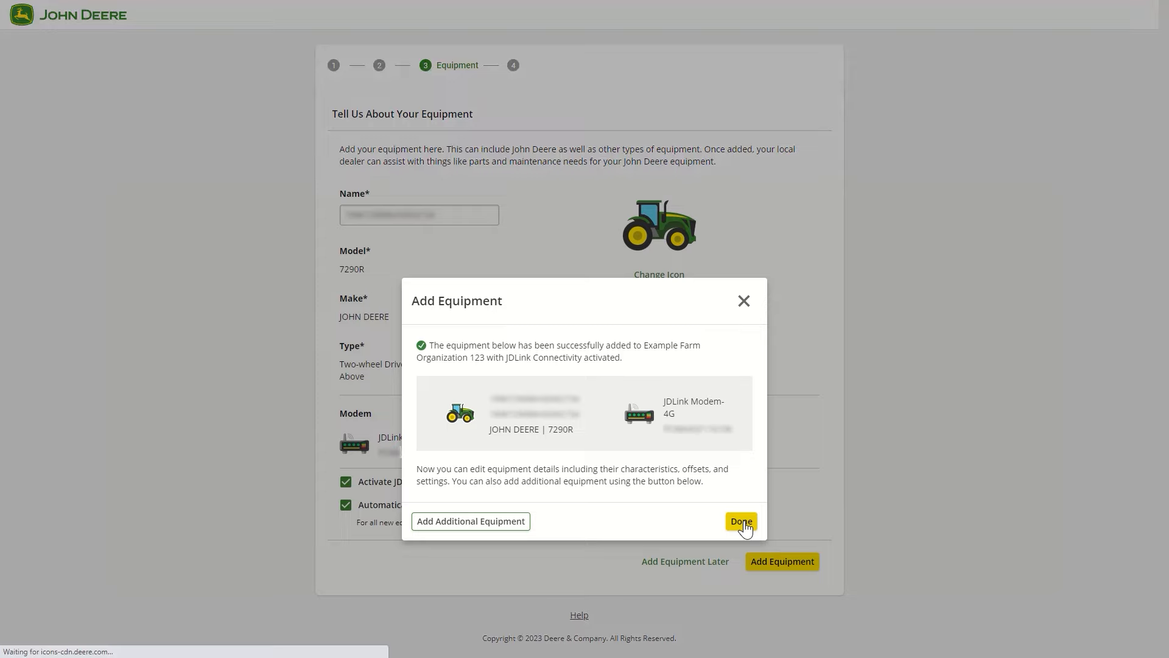
pyautogui.moveTo(740, 520)
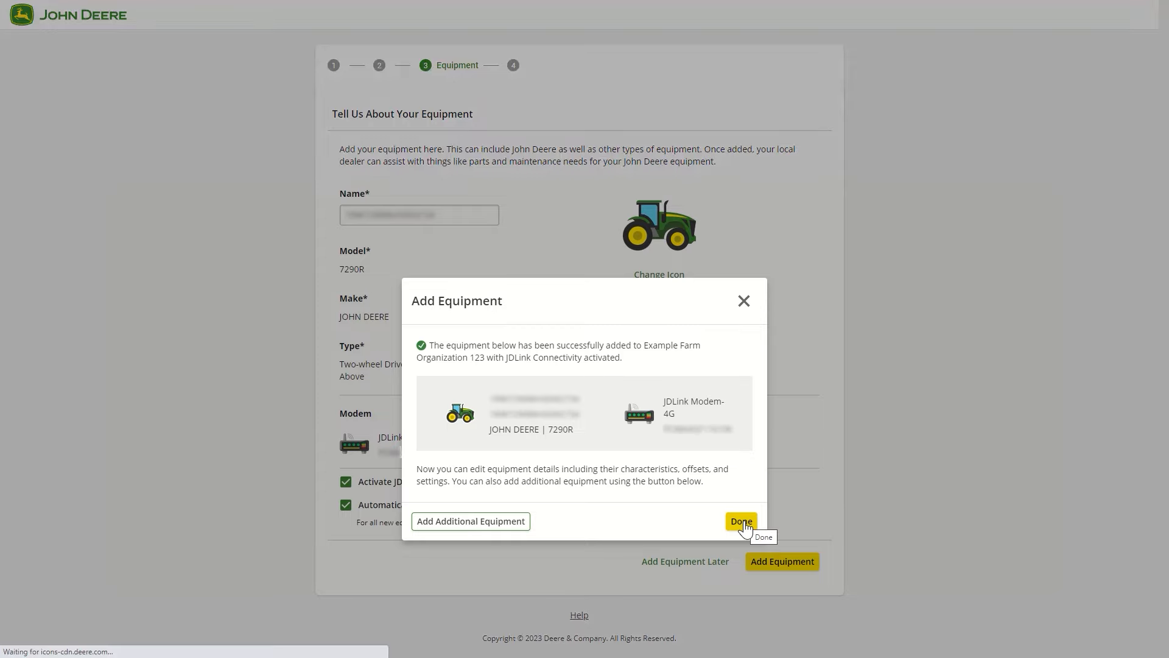
# Dismiss the confirmation that the 7290R tractor and its modem were added
pyautogui.click(739, 521)
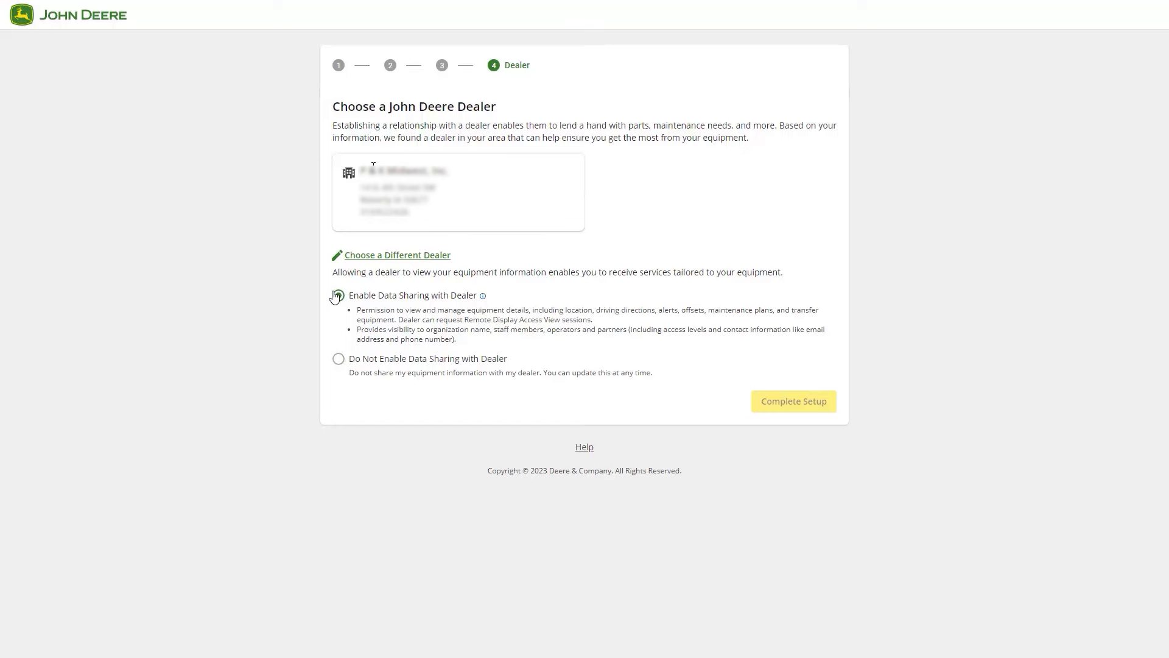
# Keep the suggested dealer, enable data sharing with it, and complete setup
pyautogui.click(338, 296)
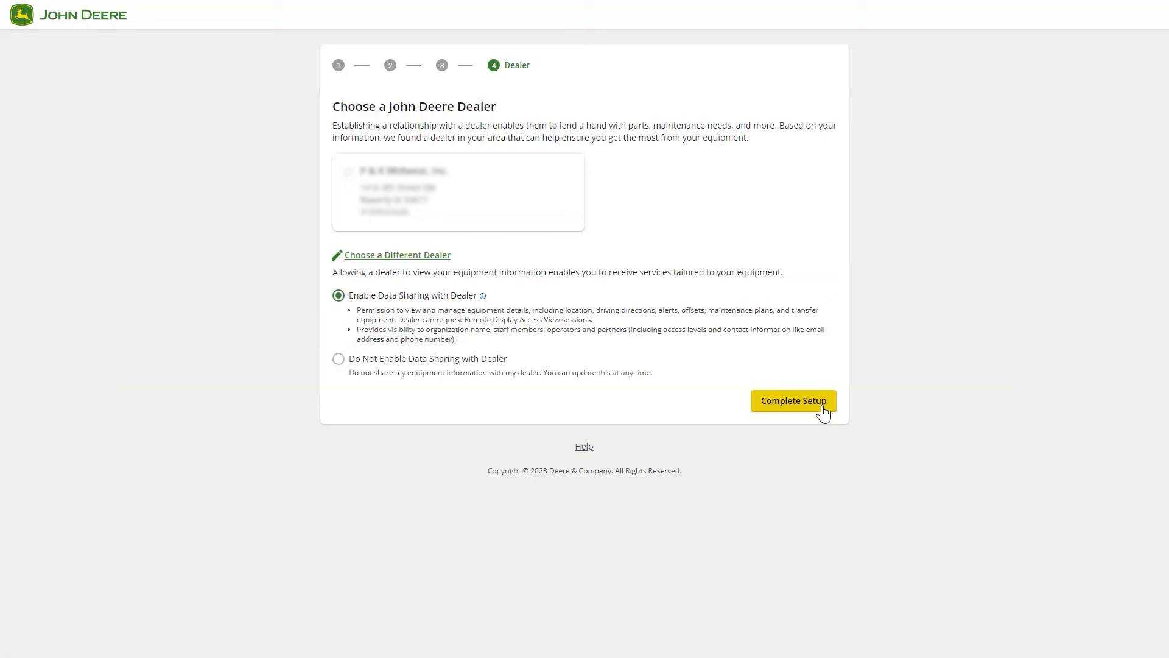
pyautogui.click(792, 401)
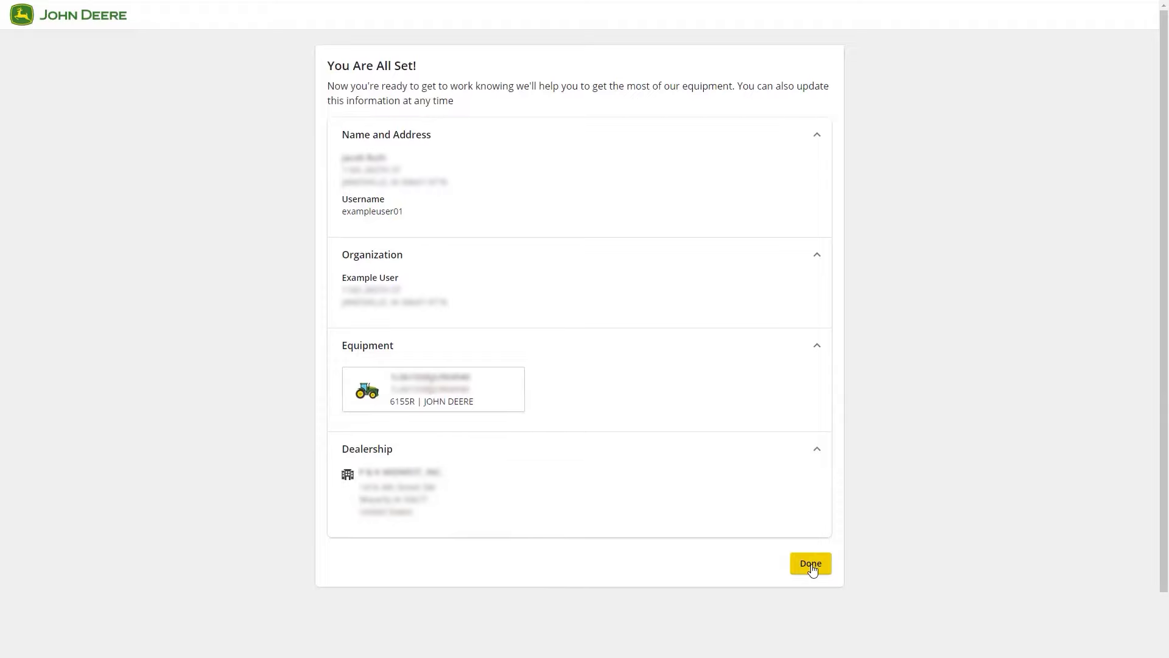
# Close the 'You Are All Set!' summary to reach the main map
pyautogui.click(810, 562)
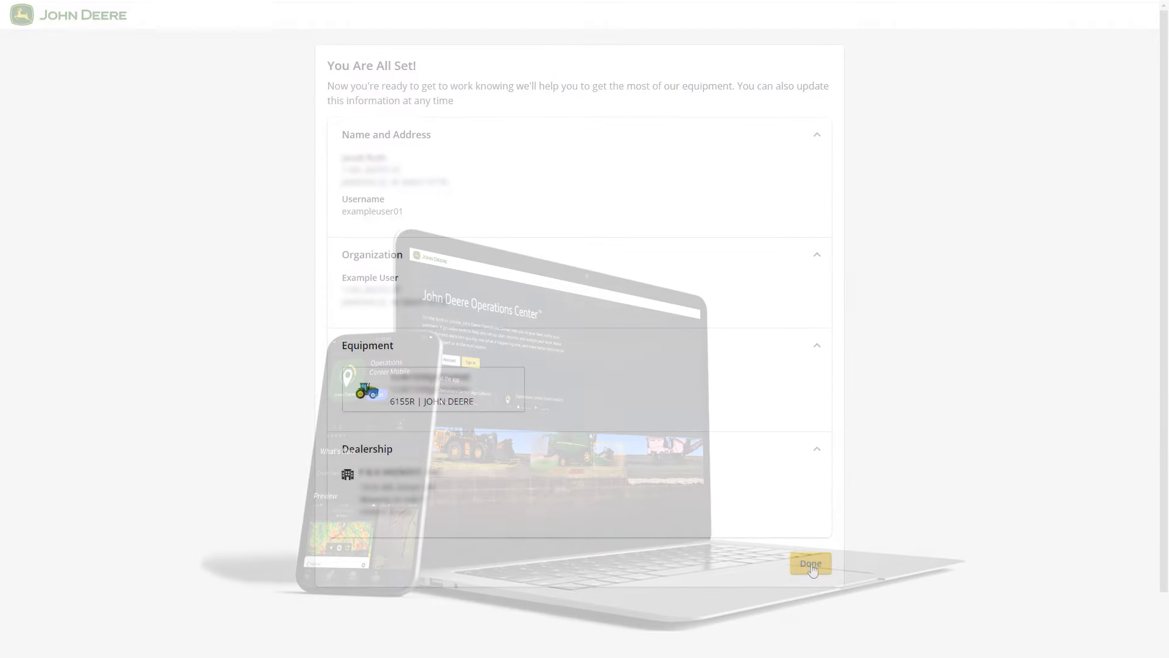
pyautogui.click(809, 563)
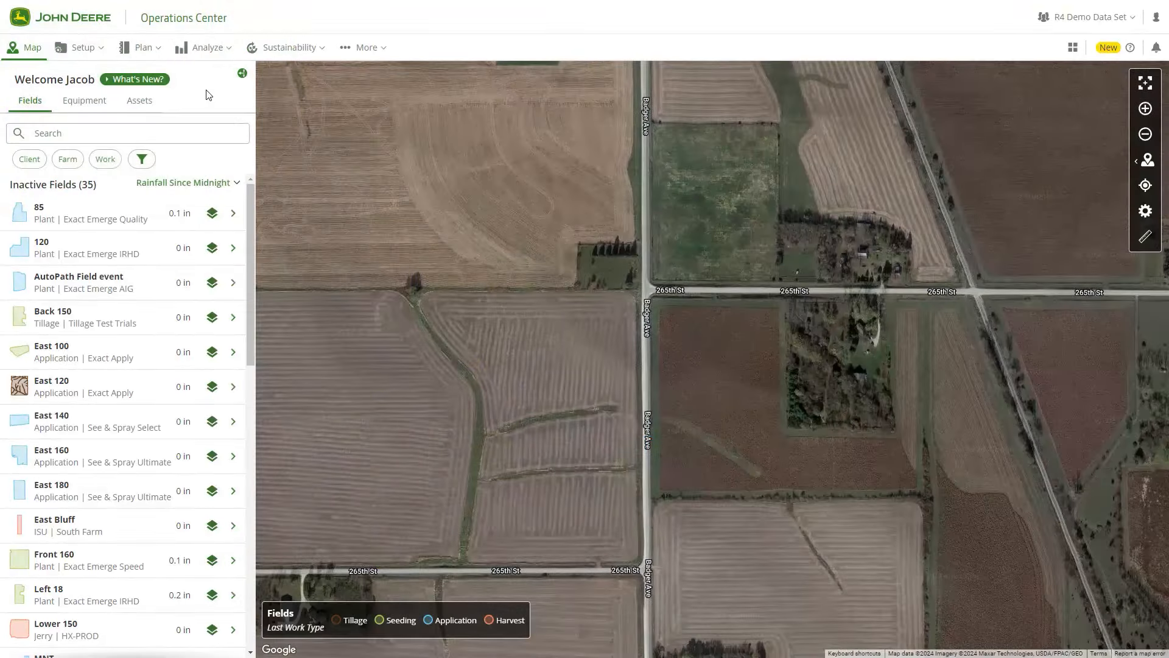
# Browse the Map, Setup and Plan menus from the home page
pyautogui.click(77, 47)
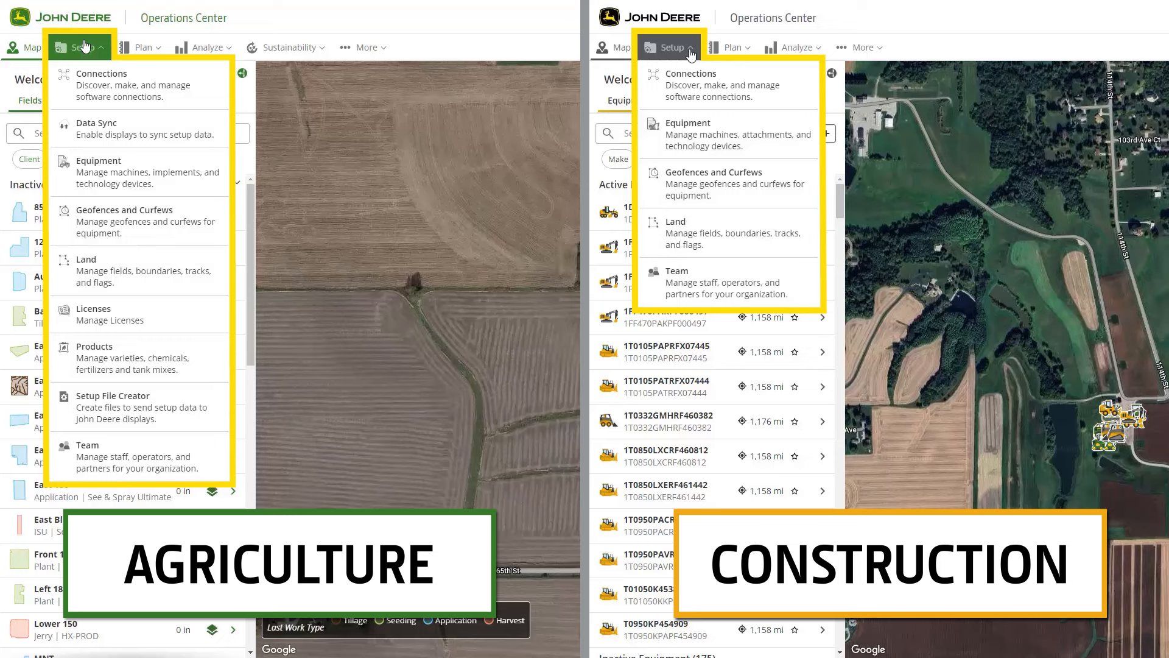
pyautogui.click(728, 47)
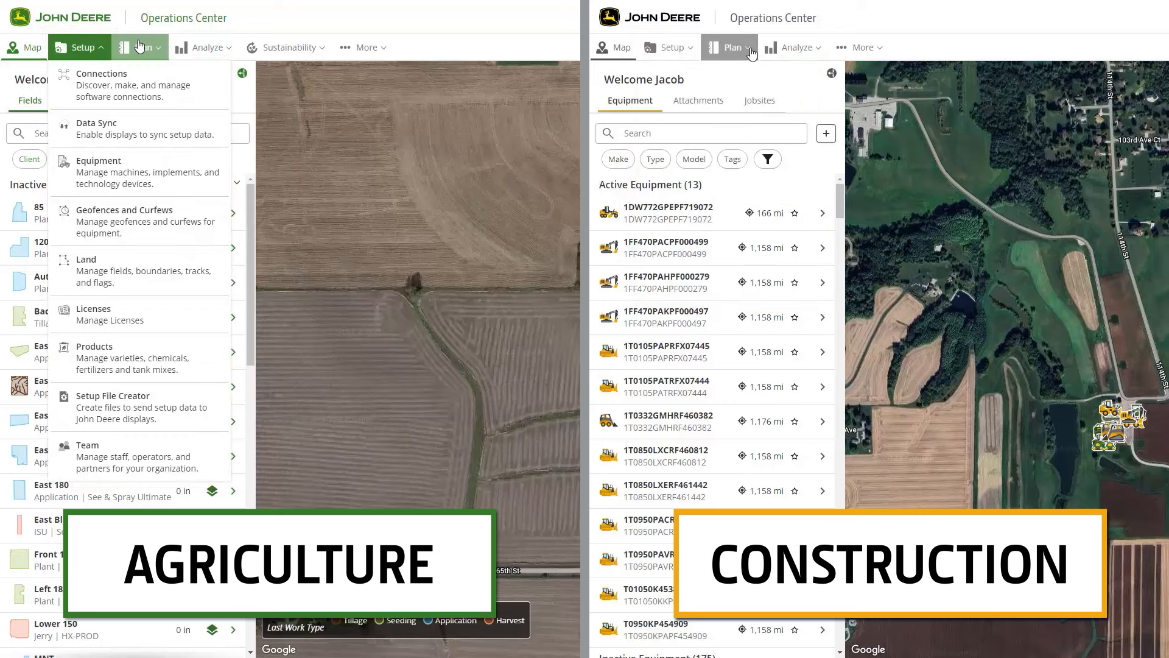
pyautogui.click(139, 47)
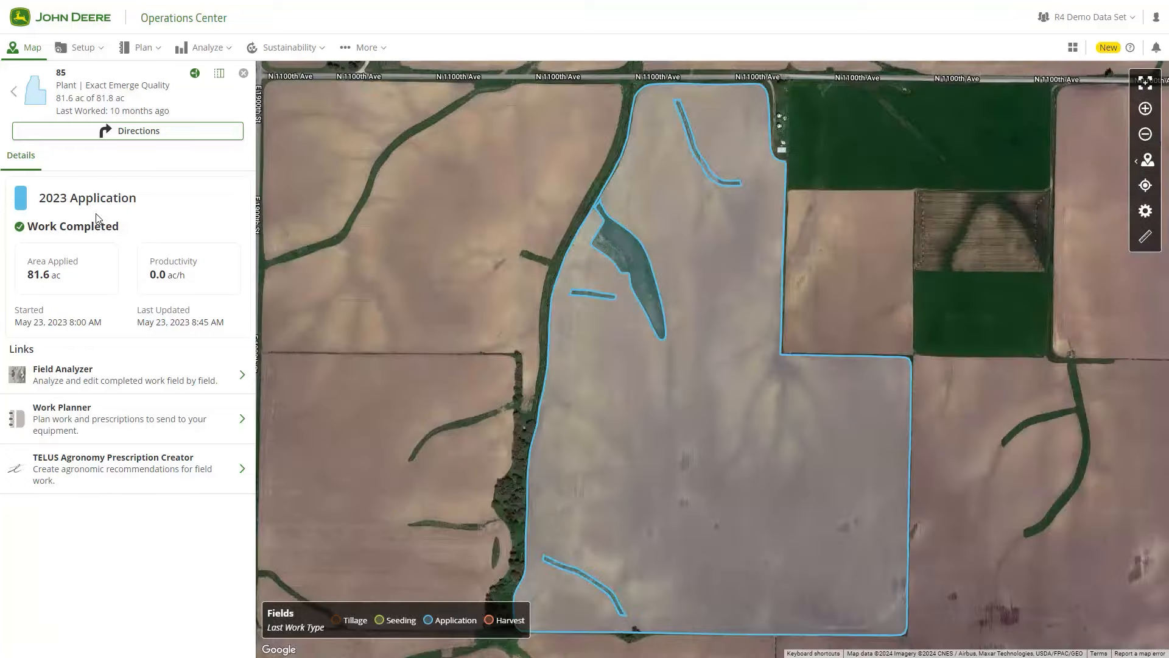
pyautogui.moveTo(149, 216)
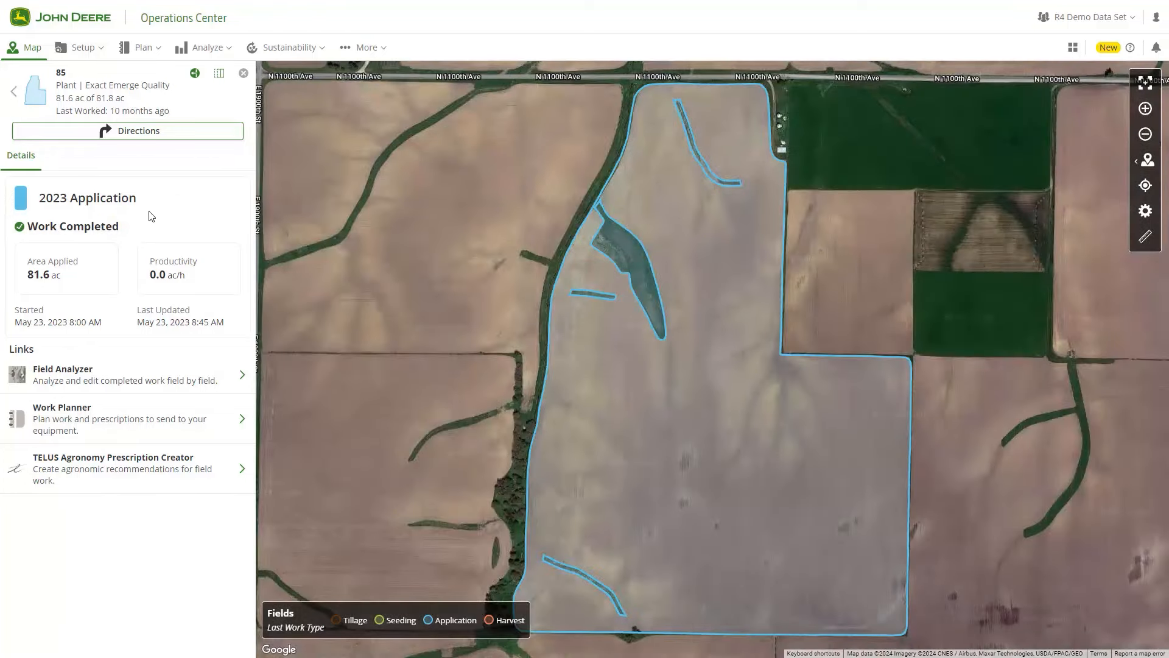
pyautogui.moveTo(167, 272)
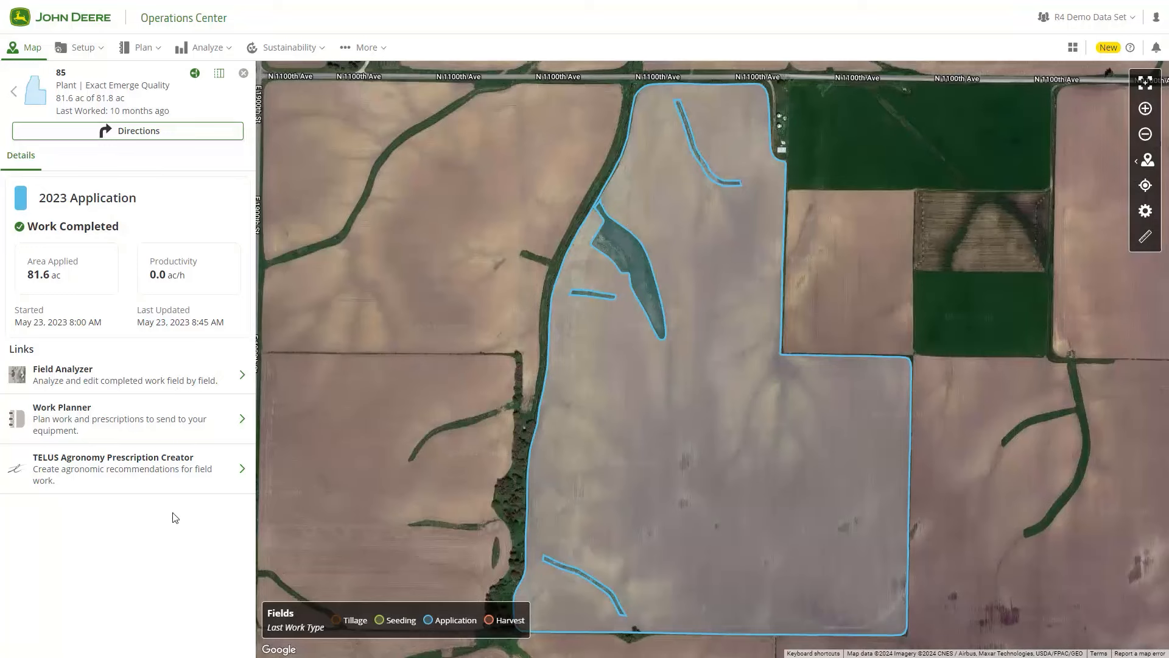
pyautogui.moveTo(179, 525)
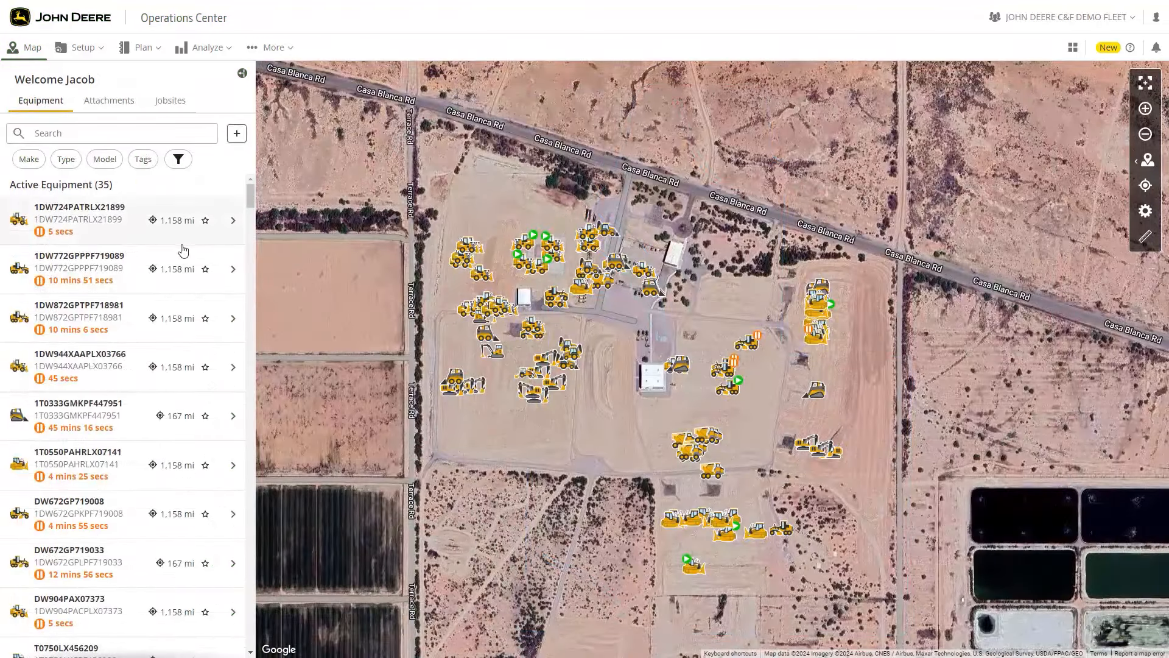
pyautogui.scroll(-3)
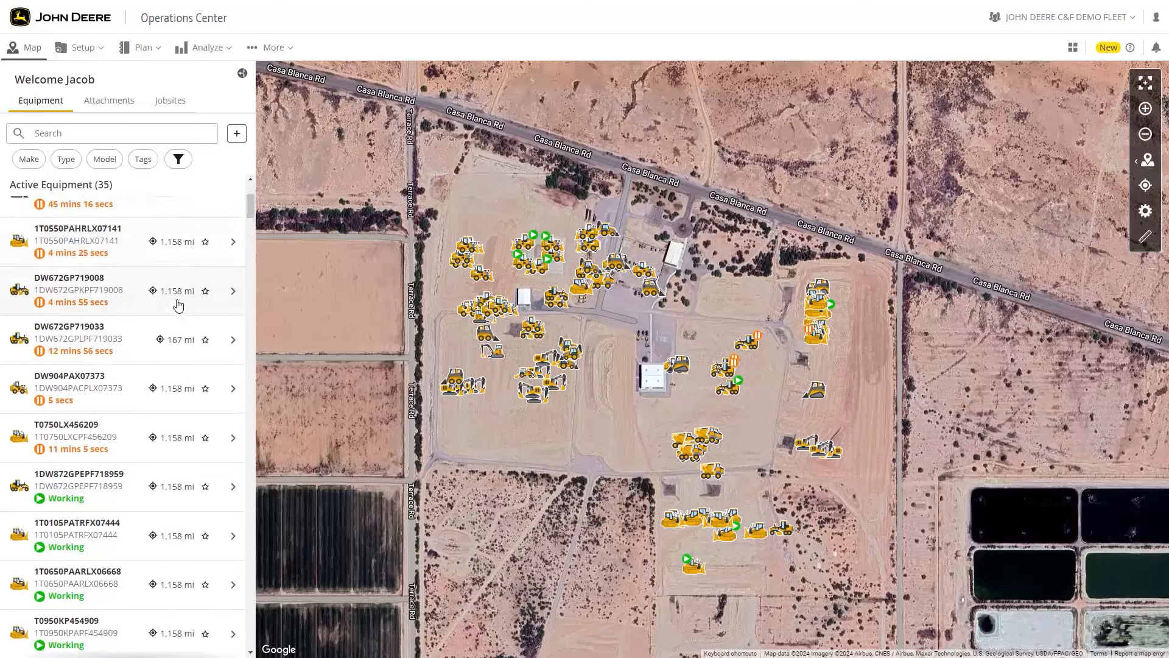
pyautogui.scroll(-3)
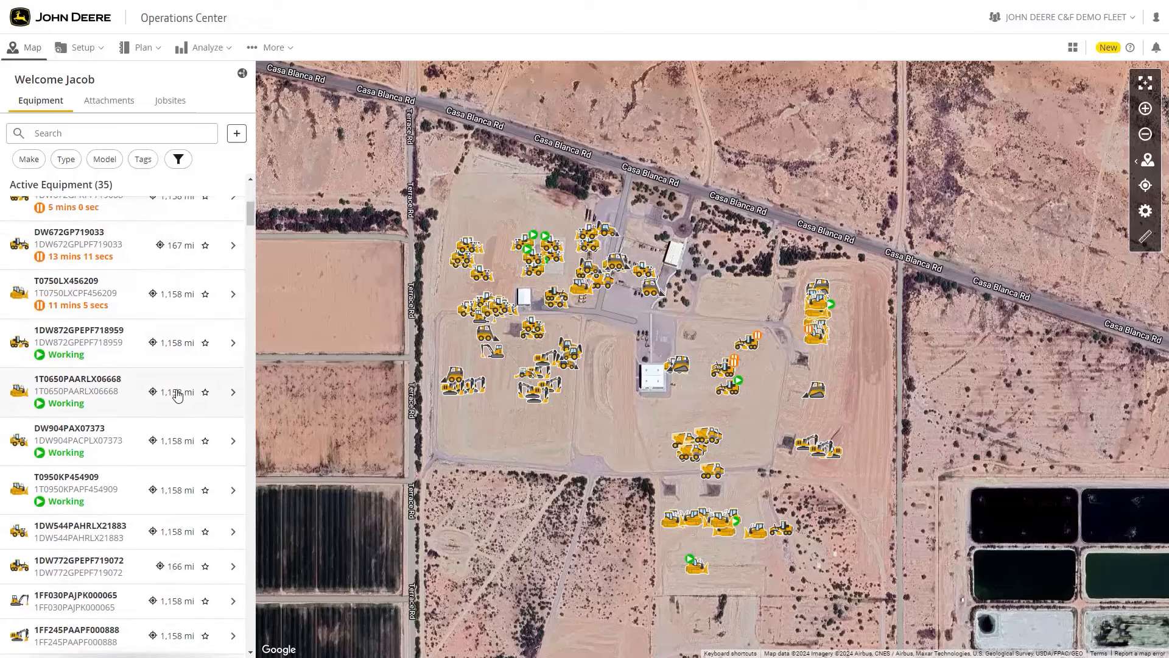
pyautogui.scroll(3)
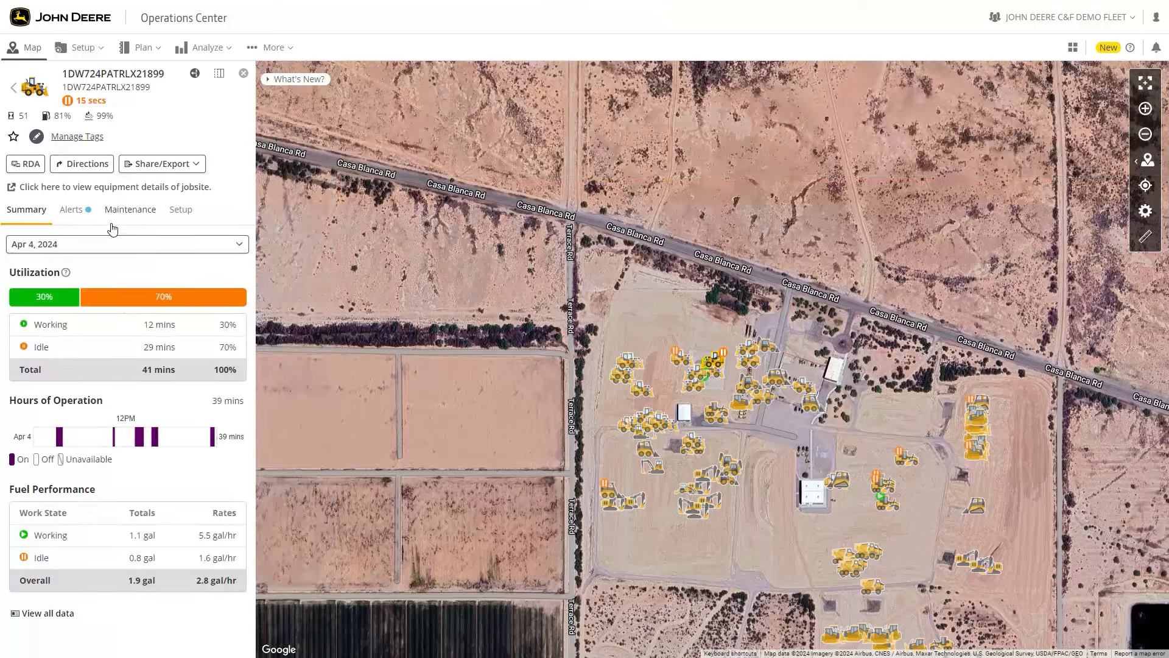
pyautogui.moveTo(131, 214)
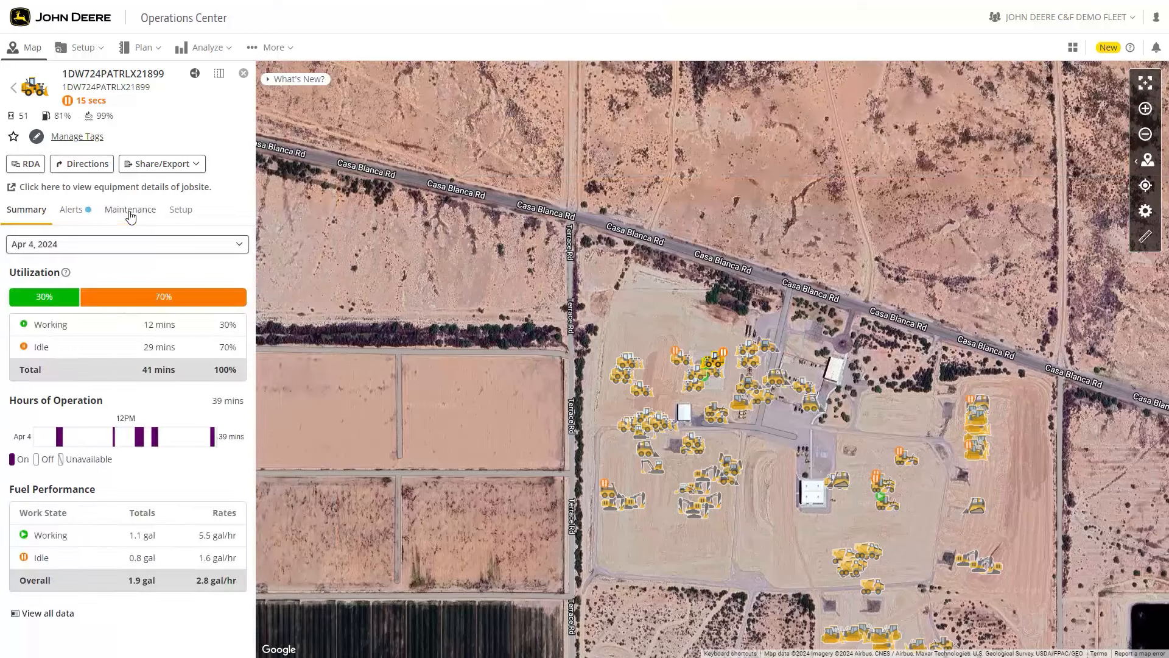
pyautogui.click(70, 209)
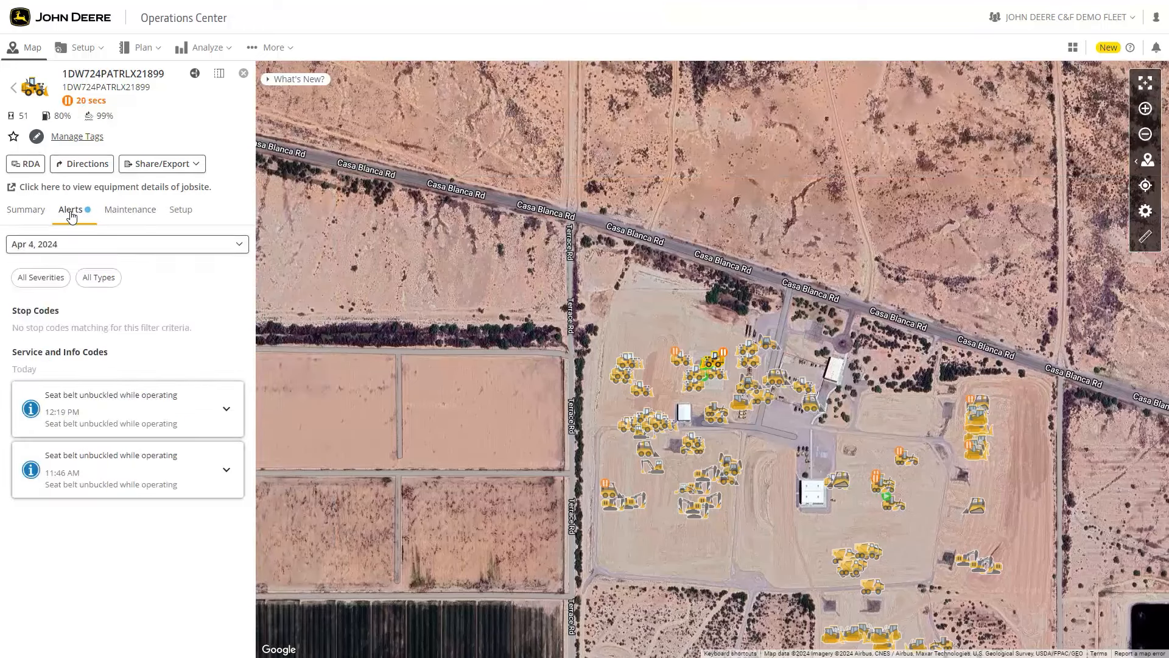
pyautogui.click(26, 210)
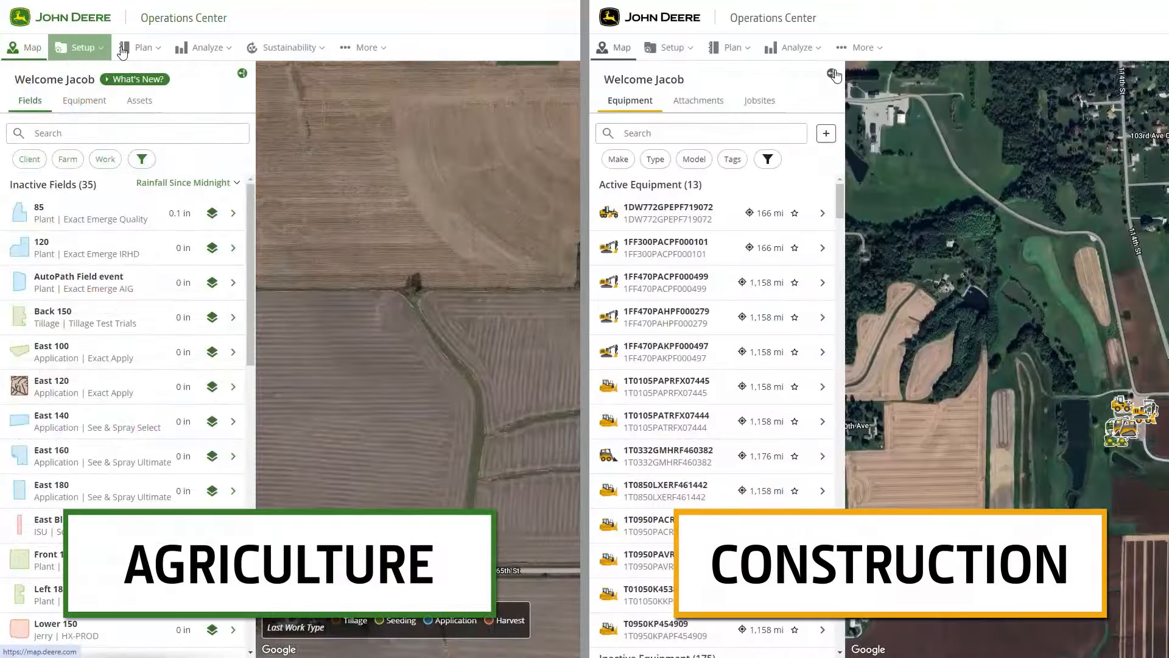
# Return to the Map home page with the Fields and Equipment lists
pyautogui.click(203, 47)
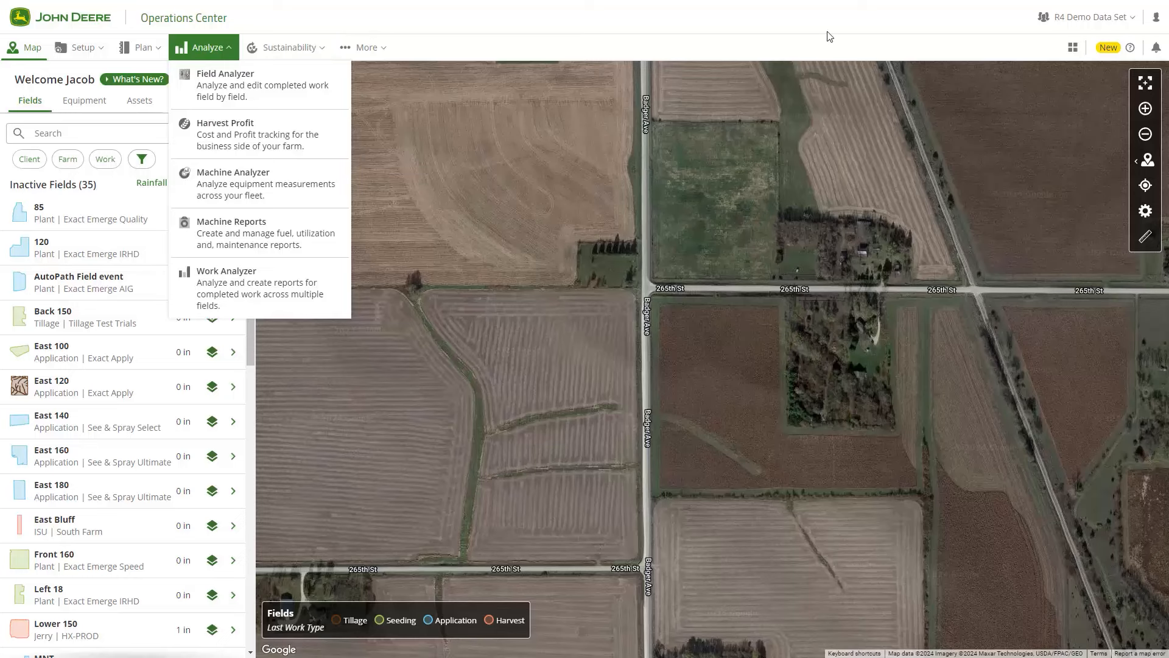
# Scroll through the organization switcher list, with R4 Demo Data Set checked
pyautogui.click(1087, 17)
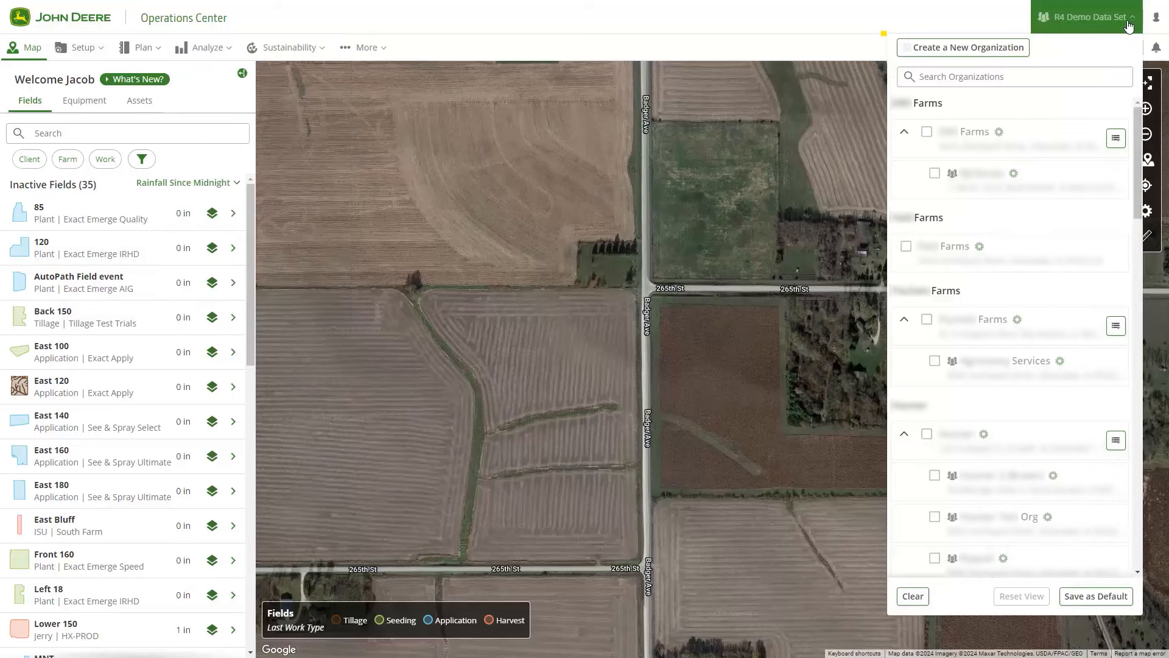
pyautogui.scroll(-3)
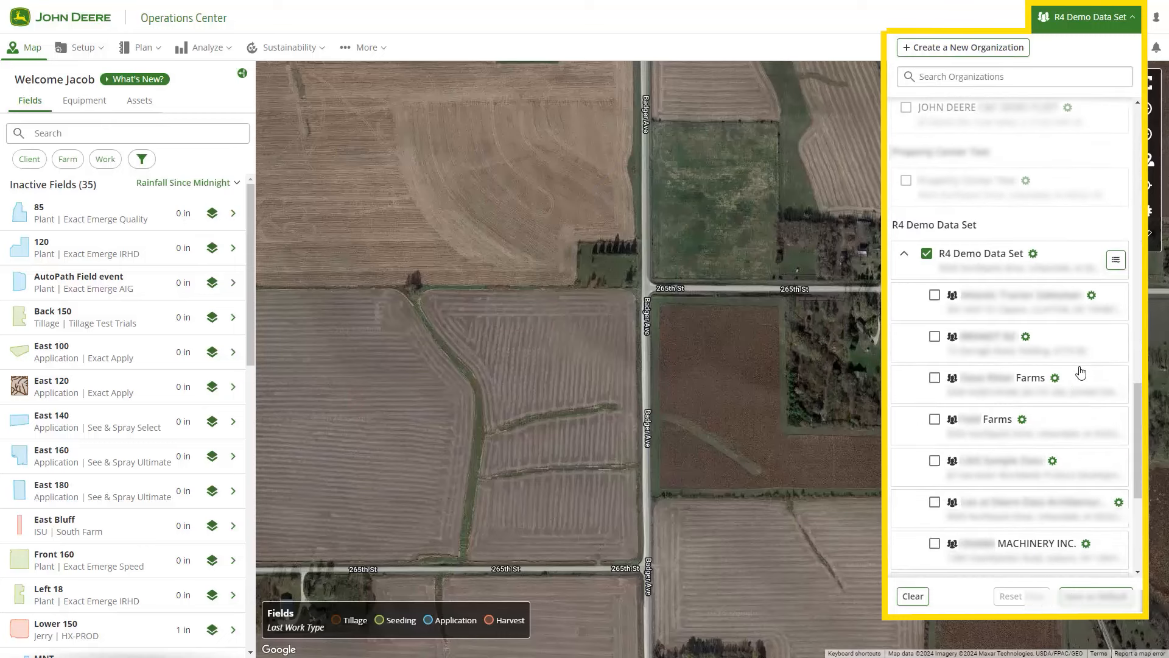
pyautogui.moveTo(1035, 254)
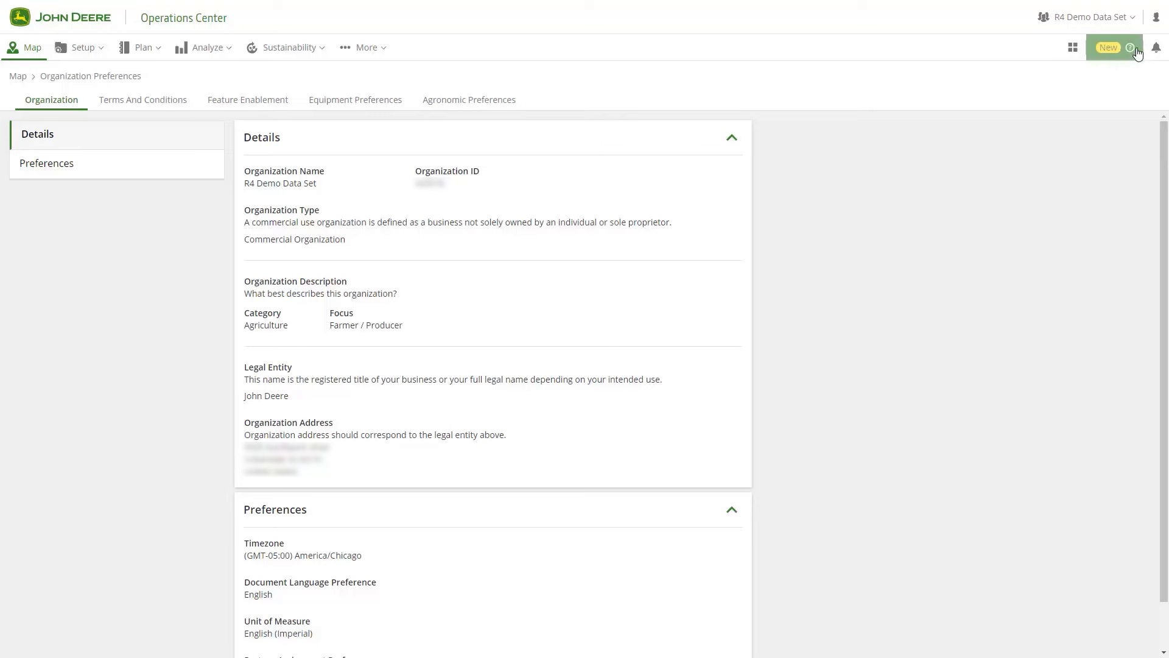
# Open the John Deere Help Documentation site from the help (?) menu
pyautogui.click(1132, 47)
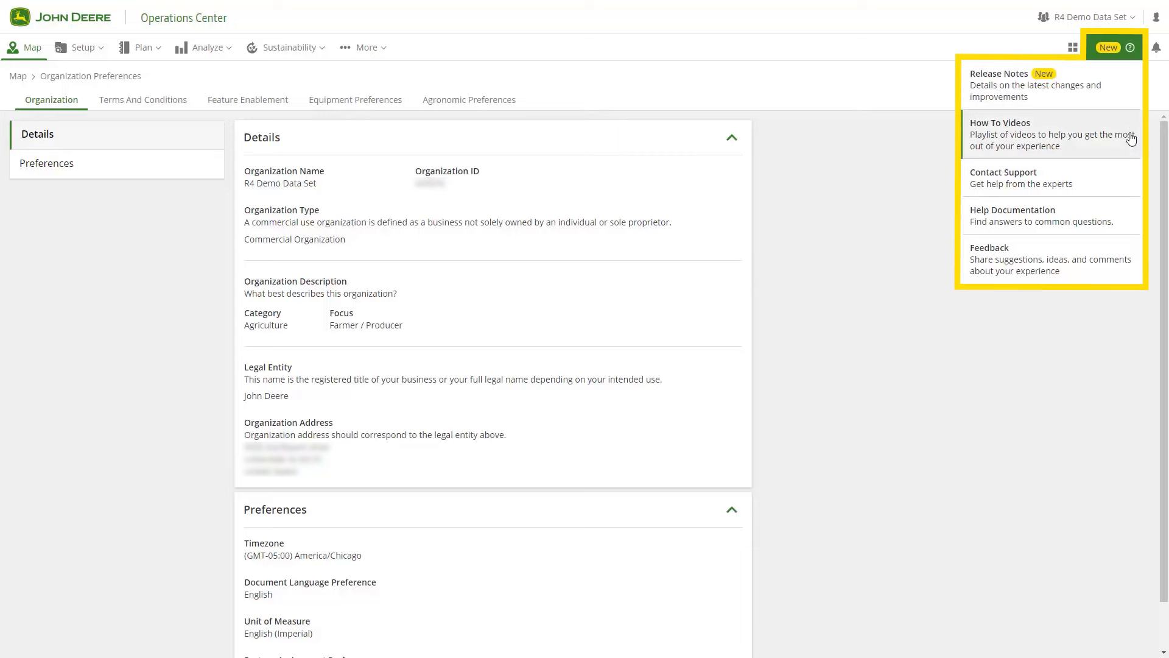
pyautogui.click(1013, 210)
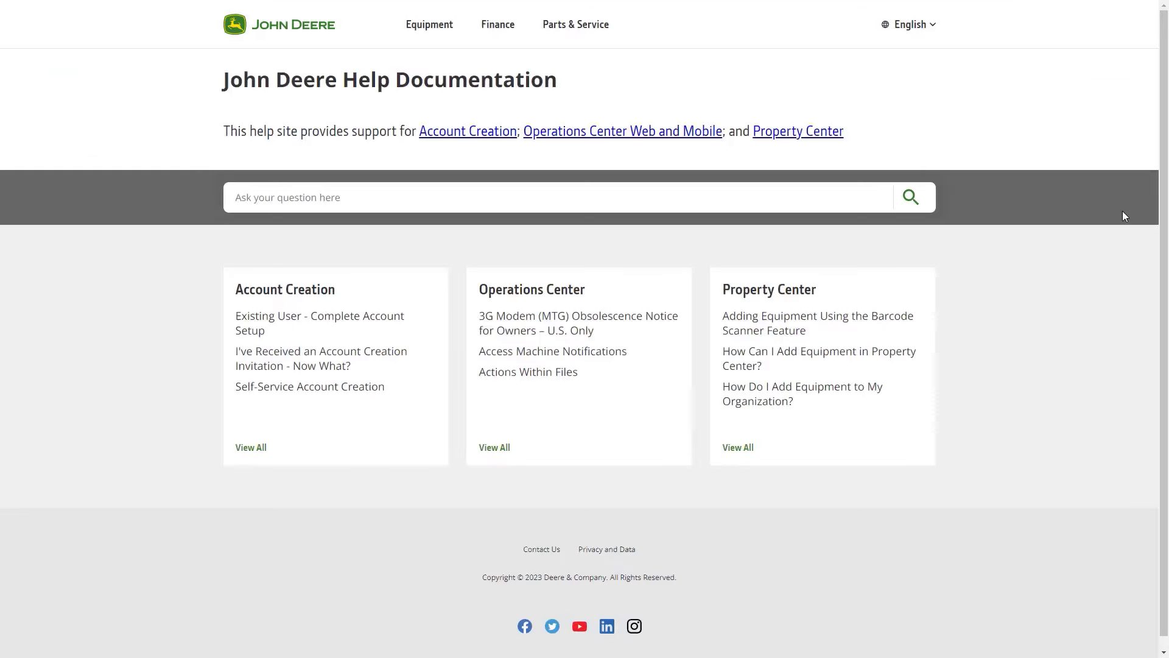